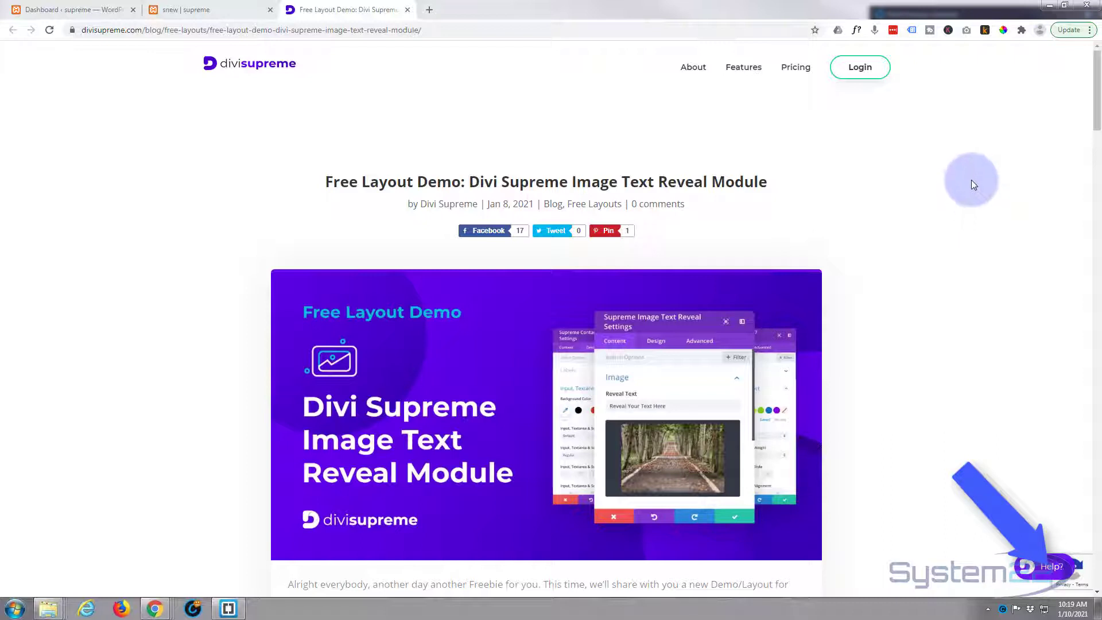
mouse_move(978, 166)
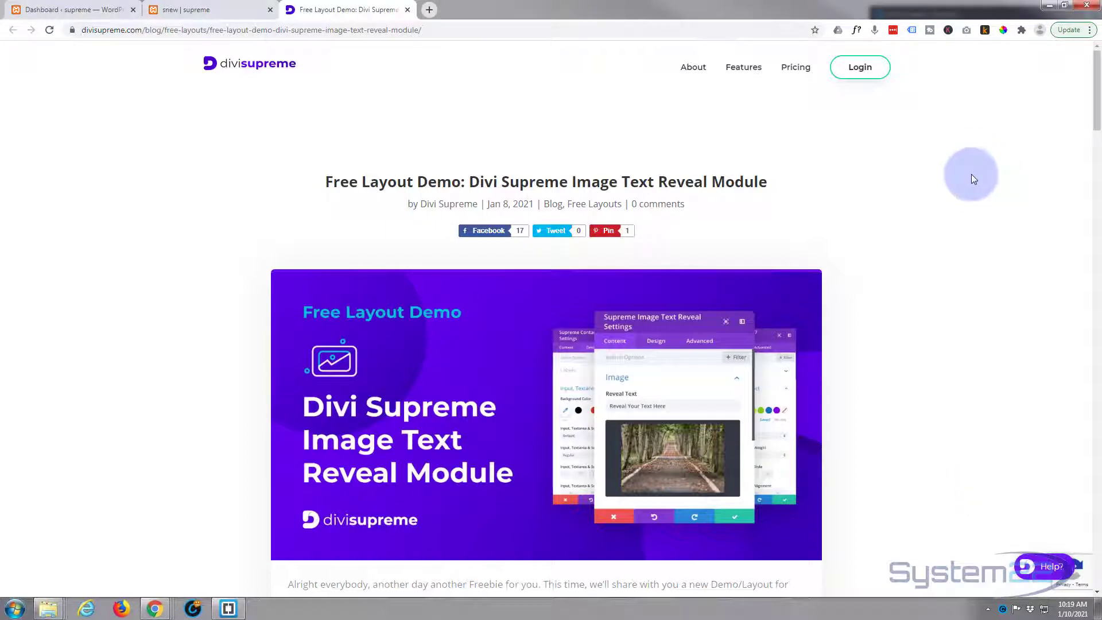
- Scroll the Image Text Reveal demo post down to the Download Layout button and import steps
scroll("down", 3)
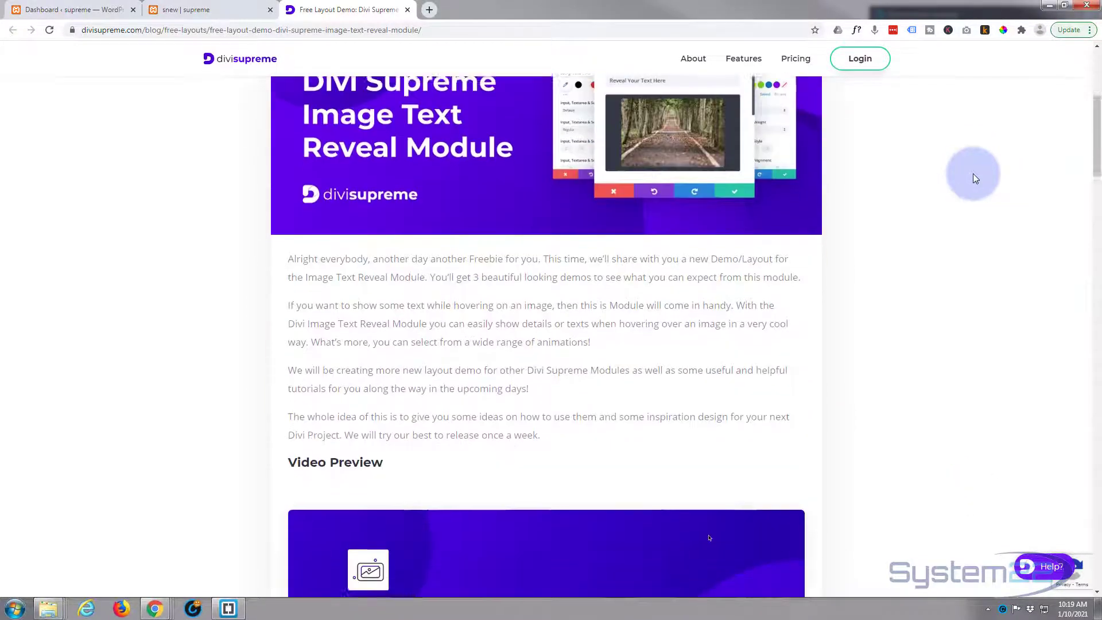
scroll("down", 3)
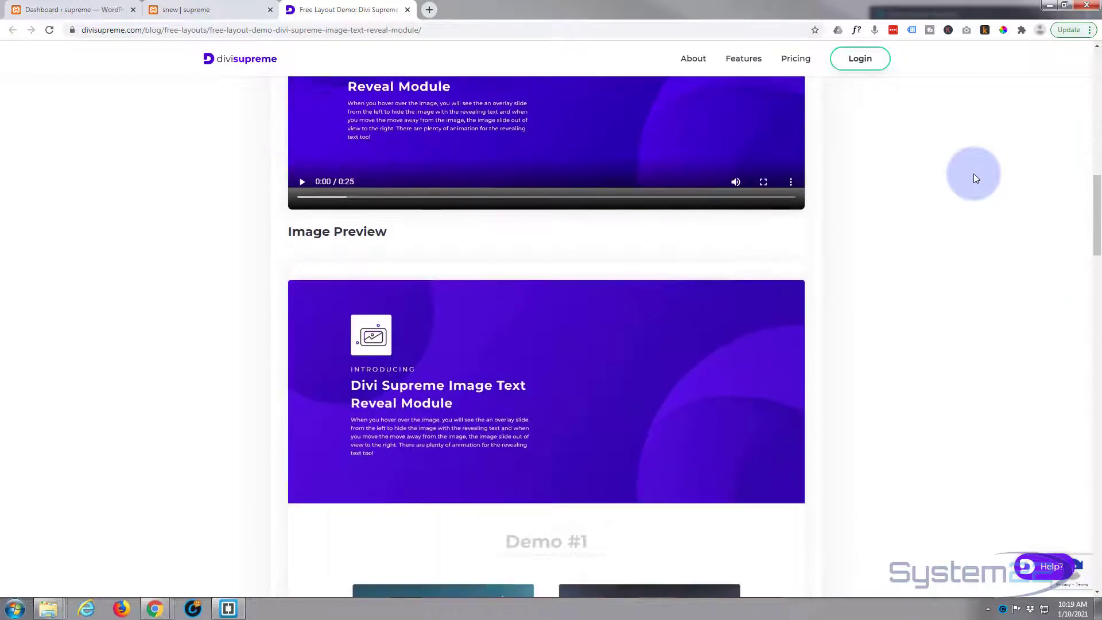
scroll("down", 3)
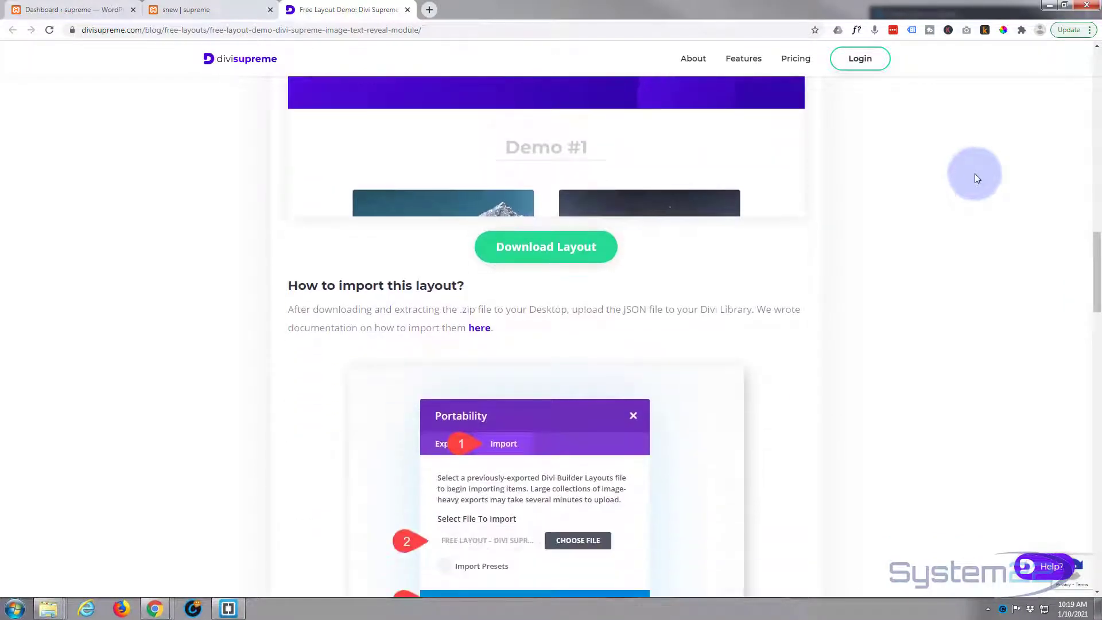
mouse_move(165, 171)
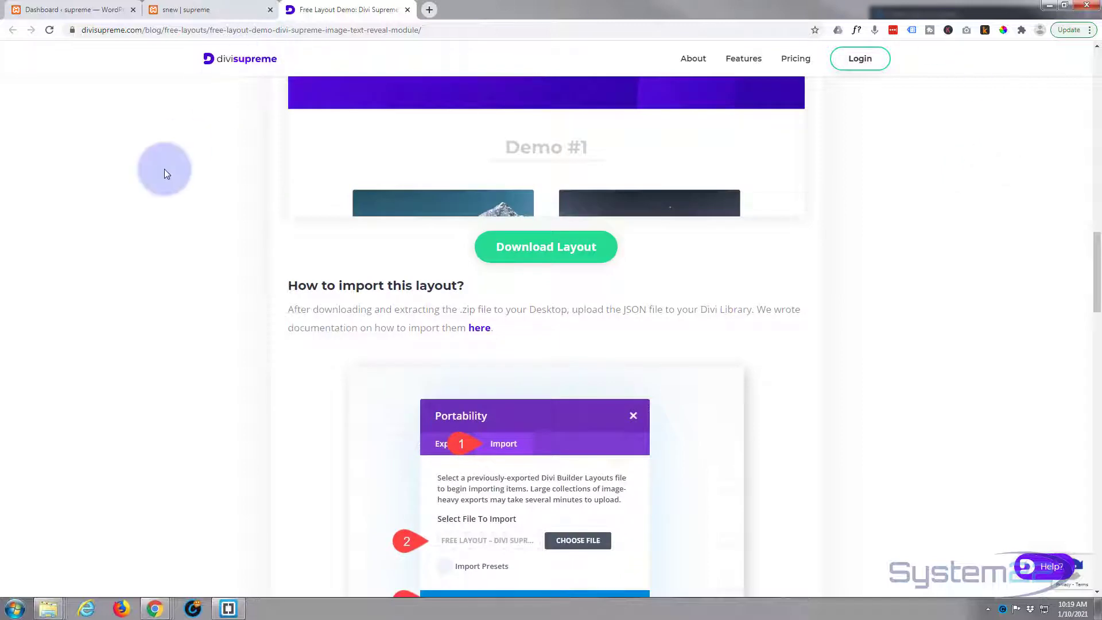
mouse_move(143, 123)
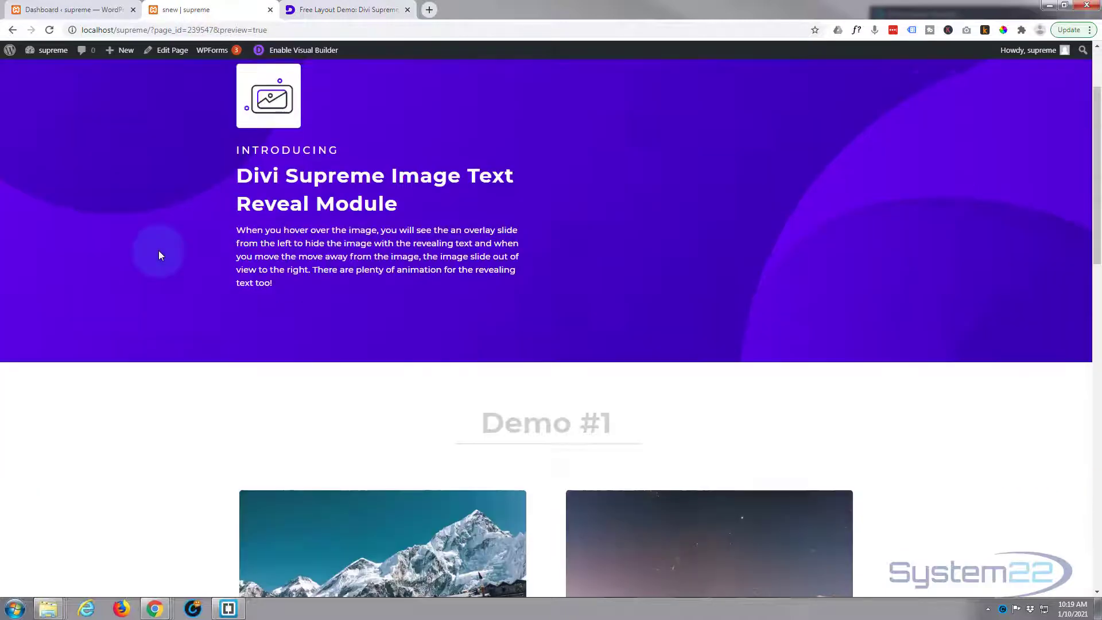
scroll("down", 3)
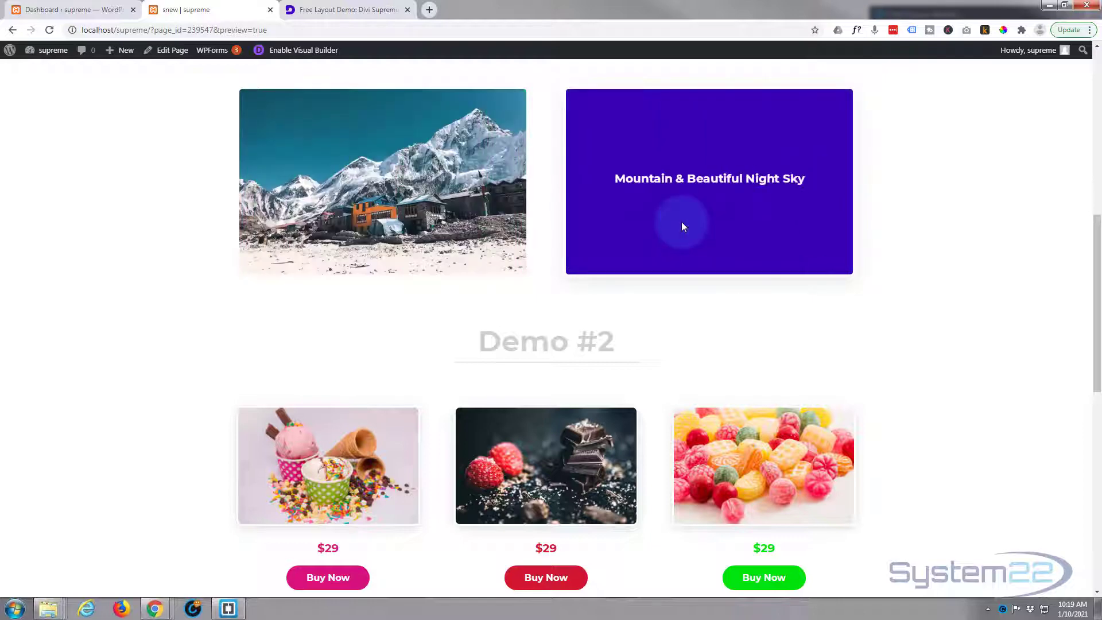
scroll("down", 3)
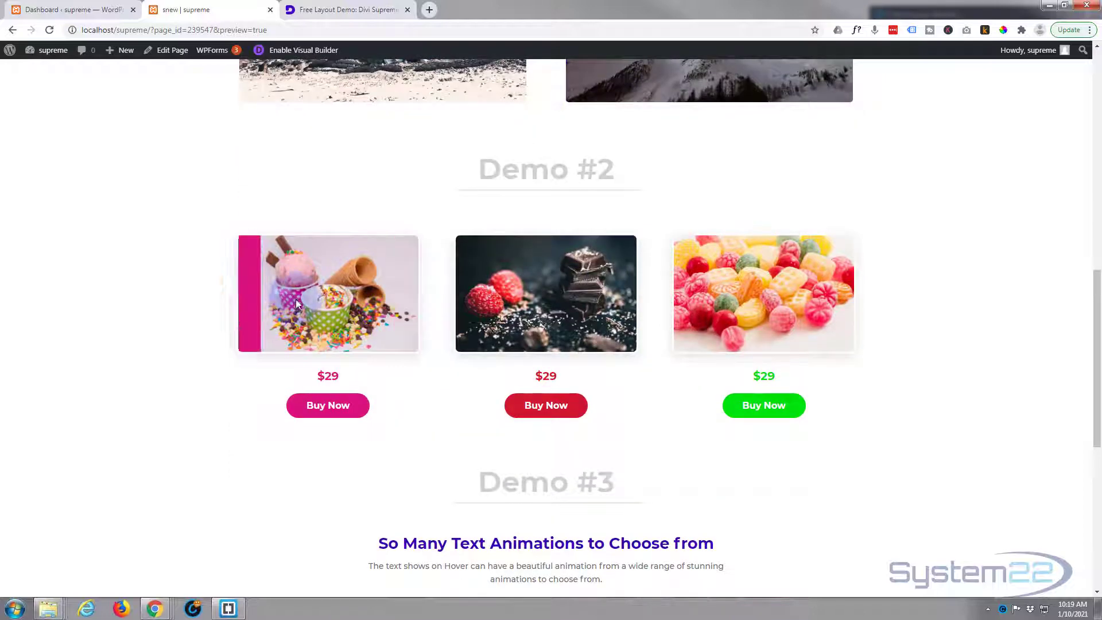
mouse_move(526, 319)
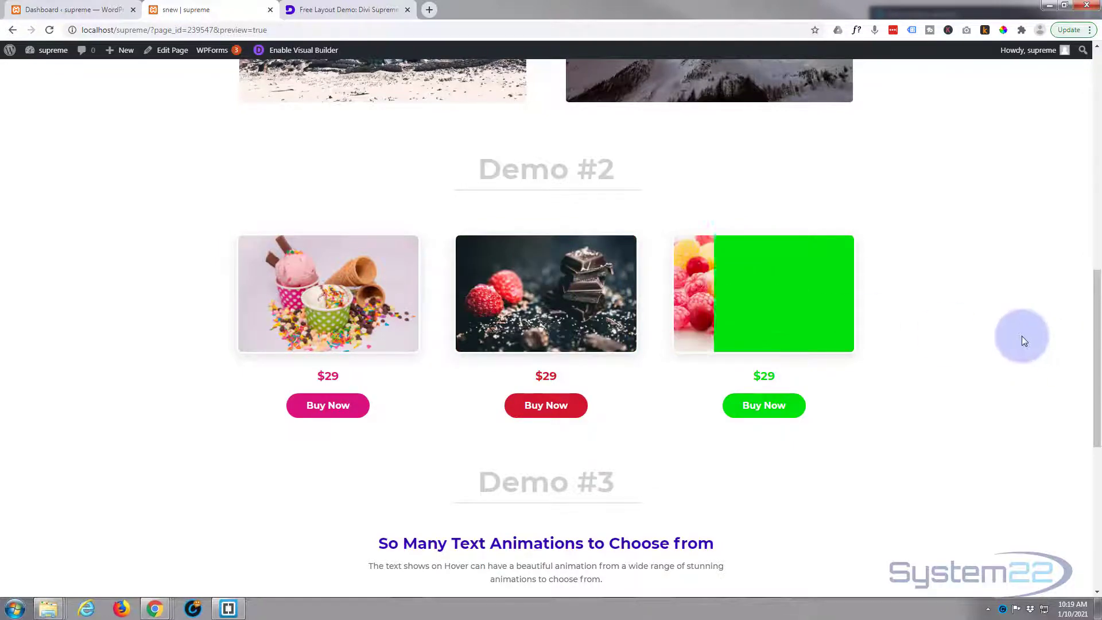
scroll("down", 3)
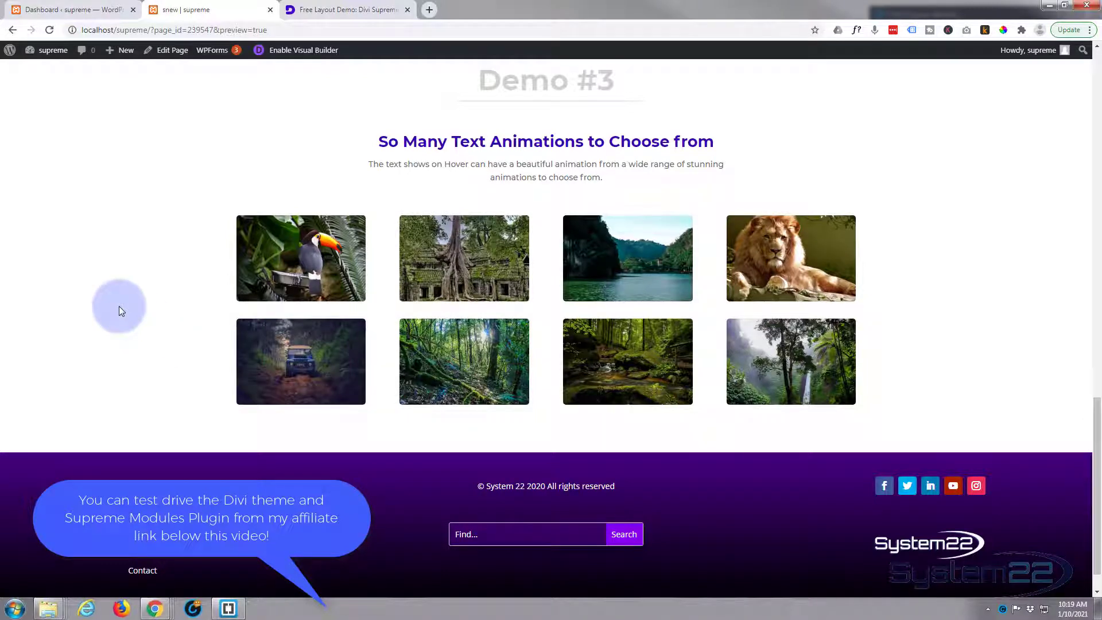
mouse_move(119, 312)
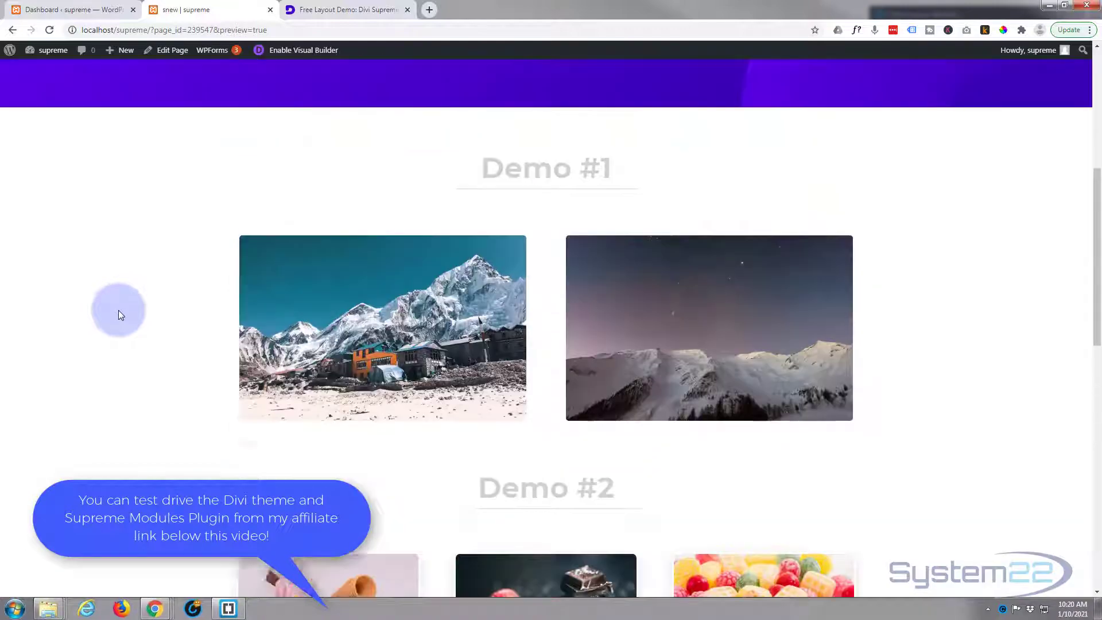
scroll("up", 3)
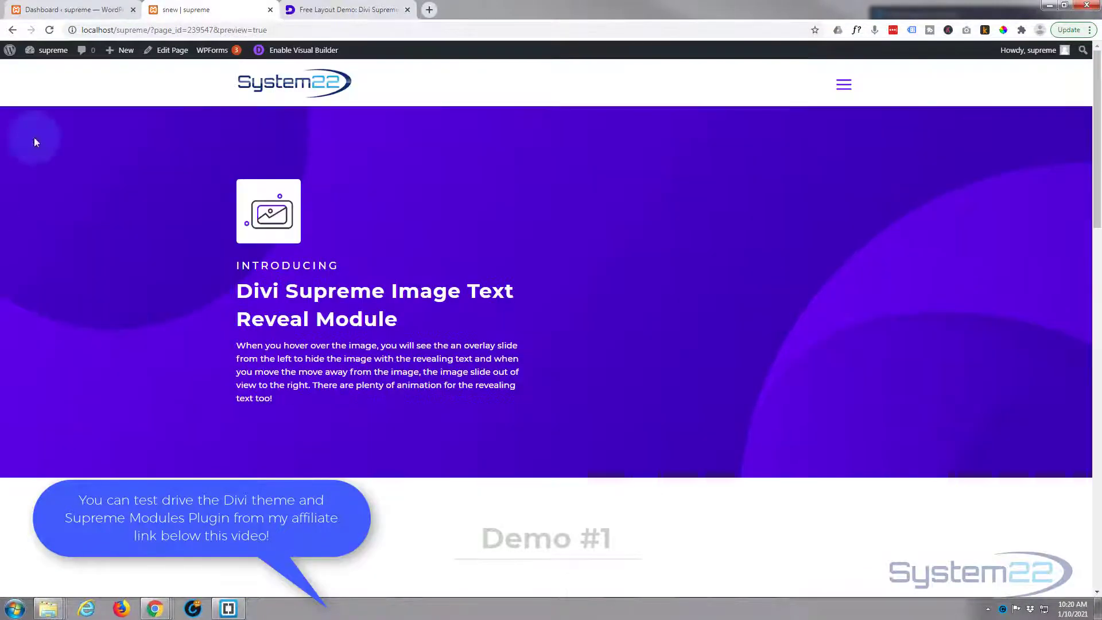
left_click(350, 10)
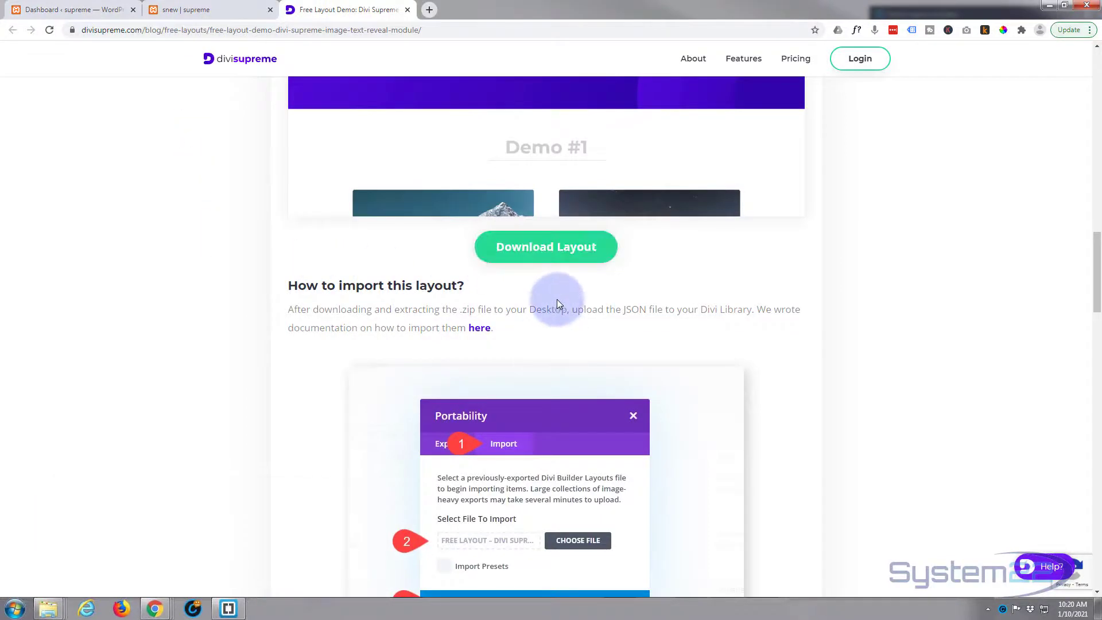
- Download the Image Text Reveal free layout zip using the green Download Layout button
left_click(545, 246)
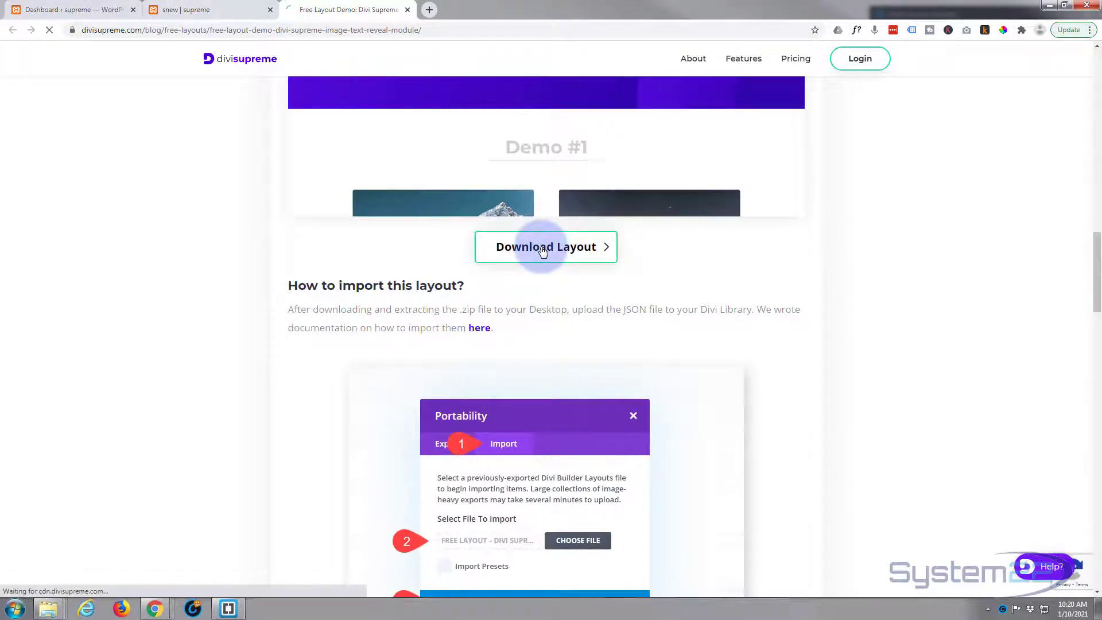
left_click(529, 252)
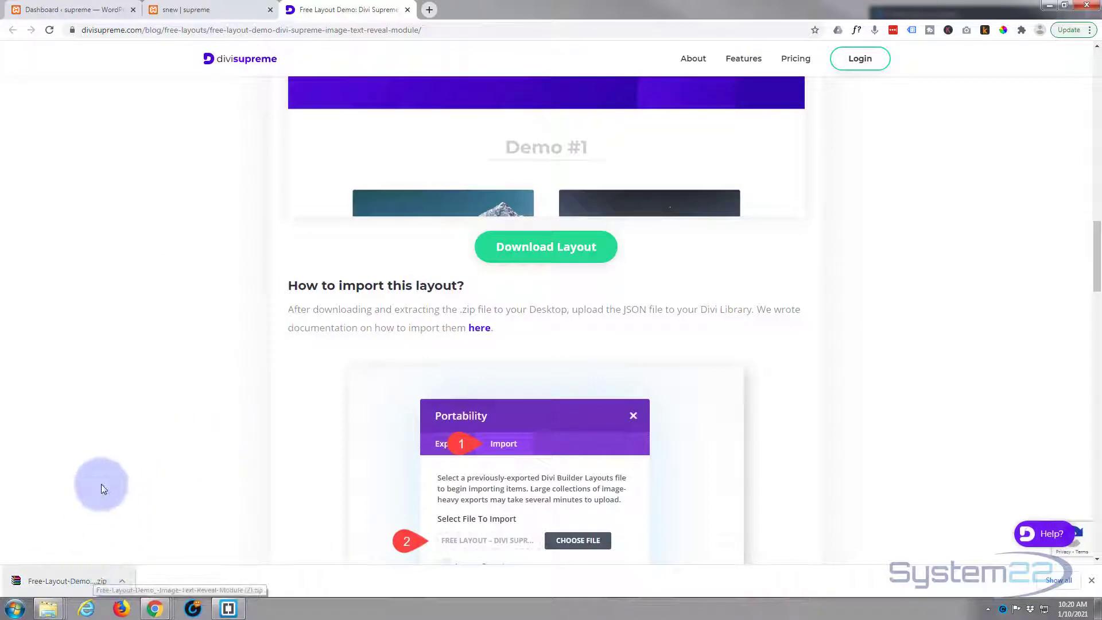
mouse_move(149, 342)
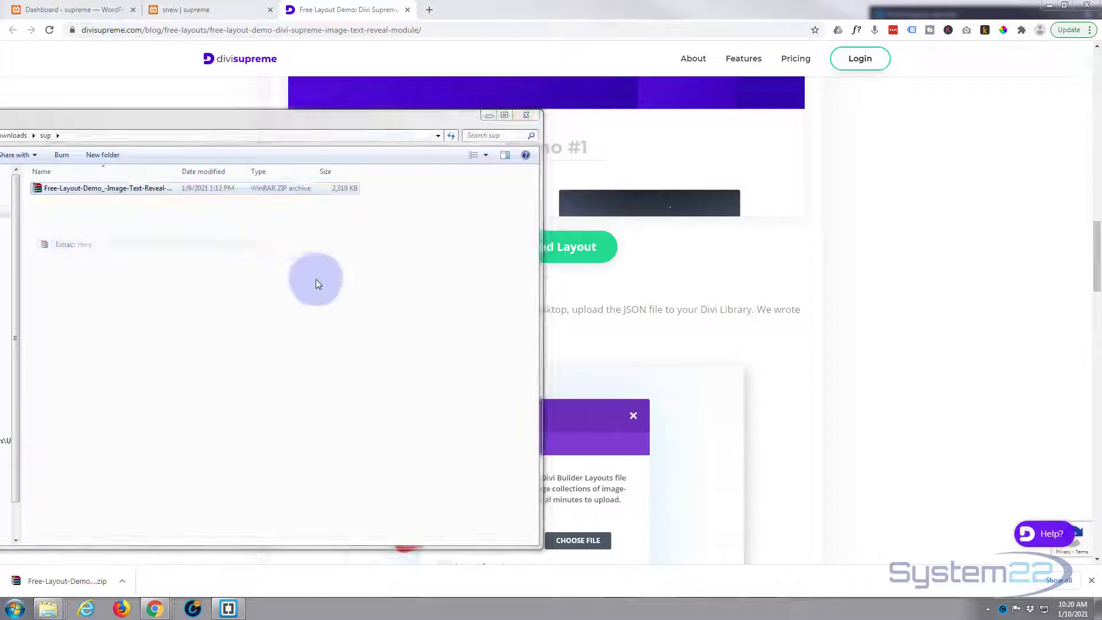
- Extract the downloaded Image Text Reveal layout zip in the sup folder
left_click(73, 243)
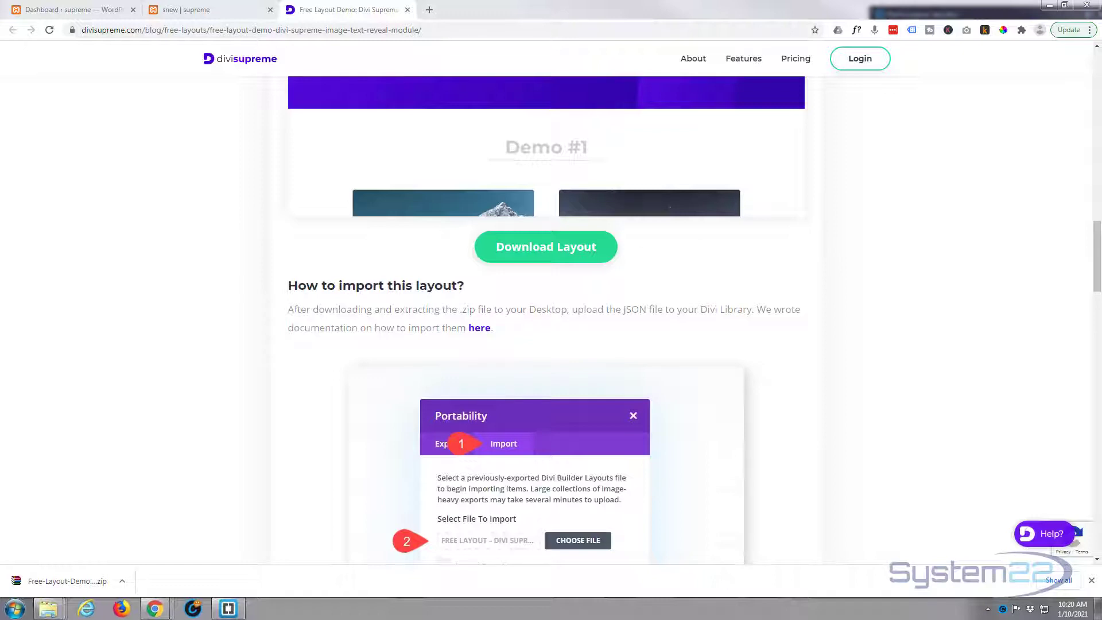
- Go from the Dashboard to Divi > Divi Library and bring up Import & Export
left_click(59, 10)
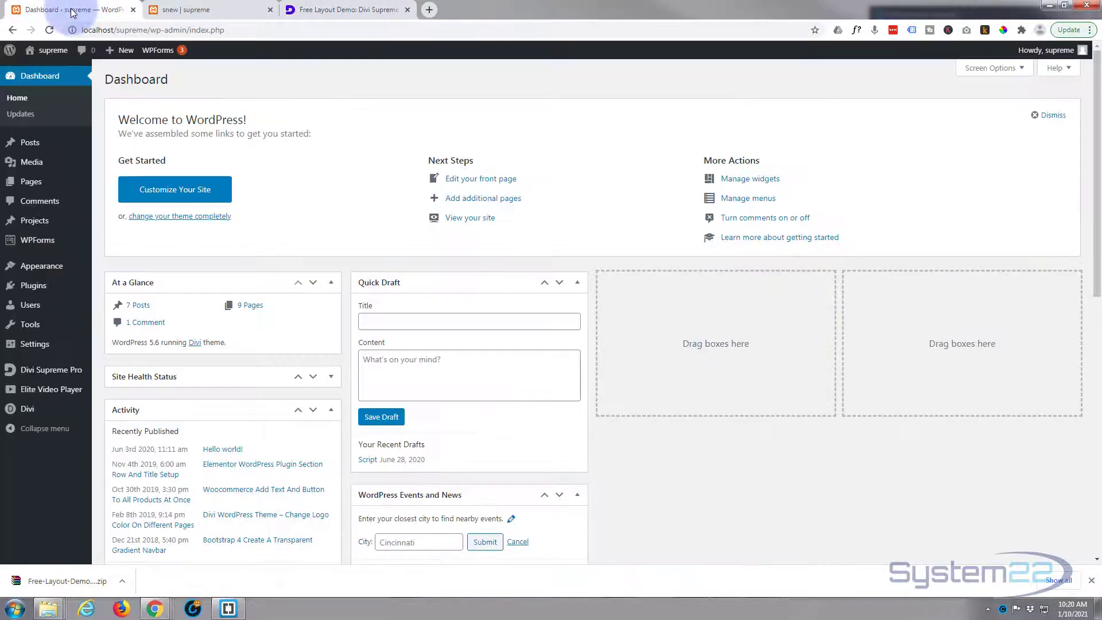
mouse_move(26, 402)
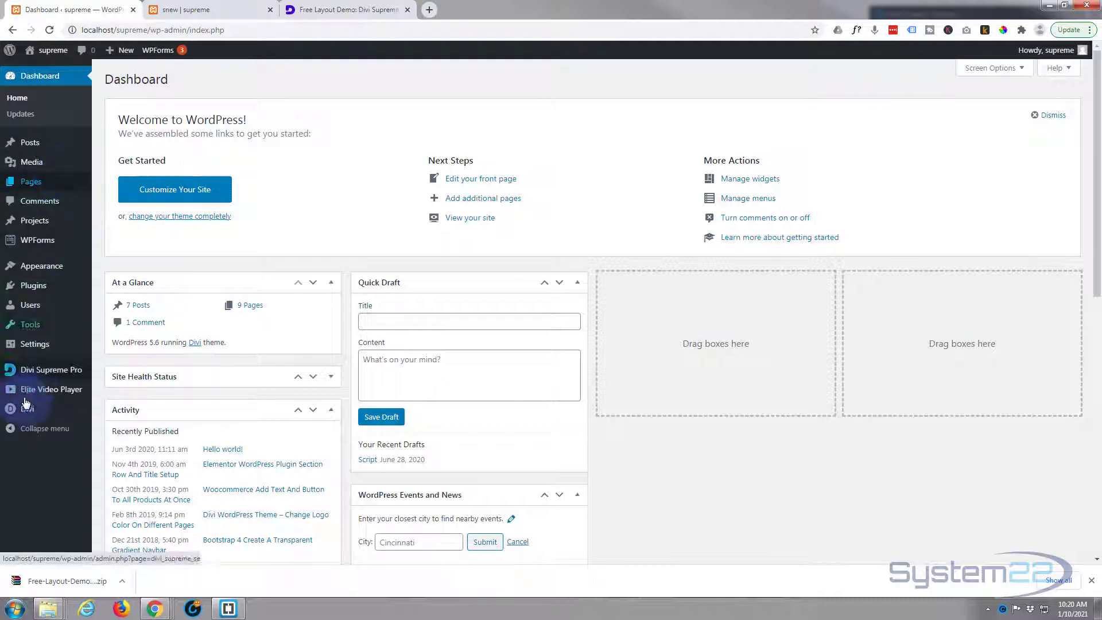
left_click(26, 409)
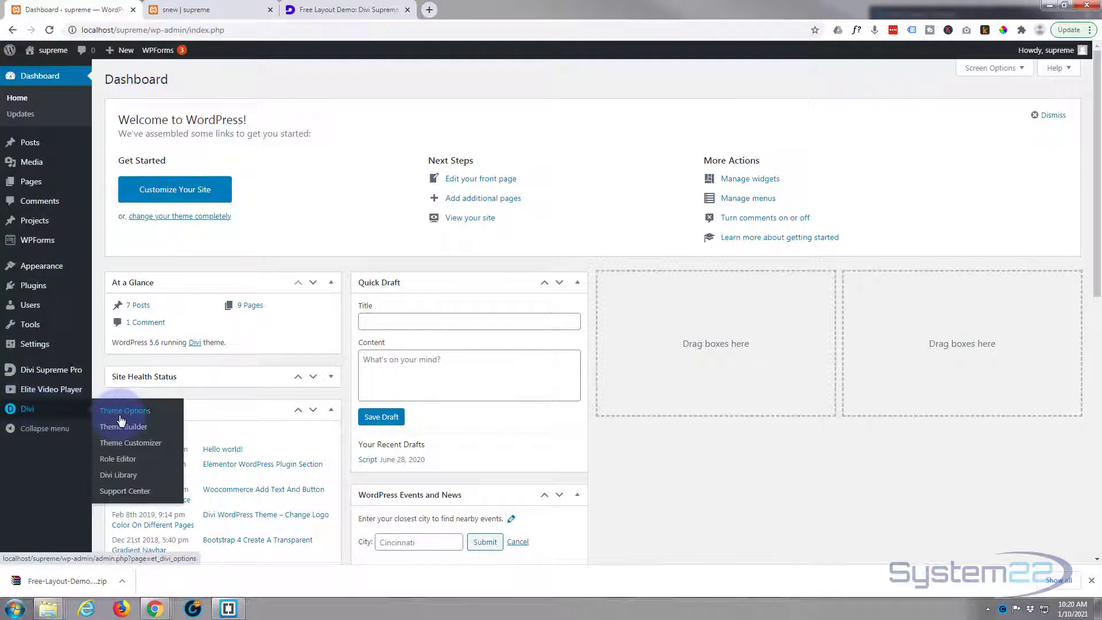
left_click(118, 475)
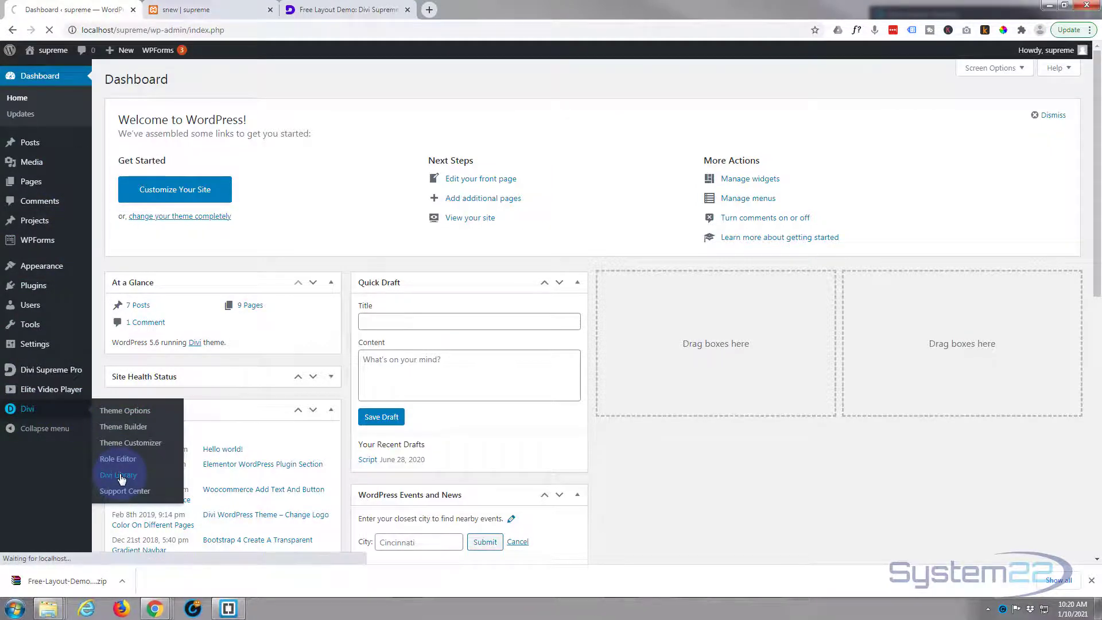
left_click(117, 475)
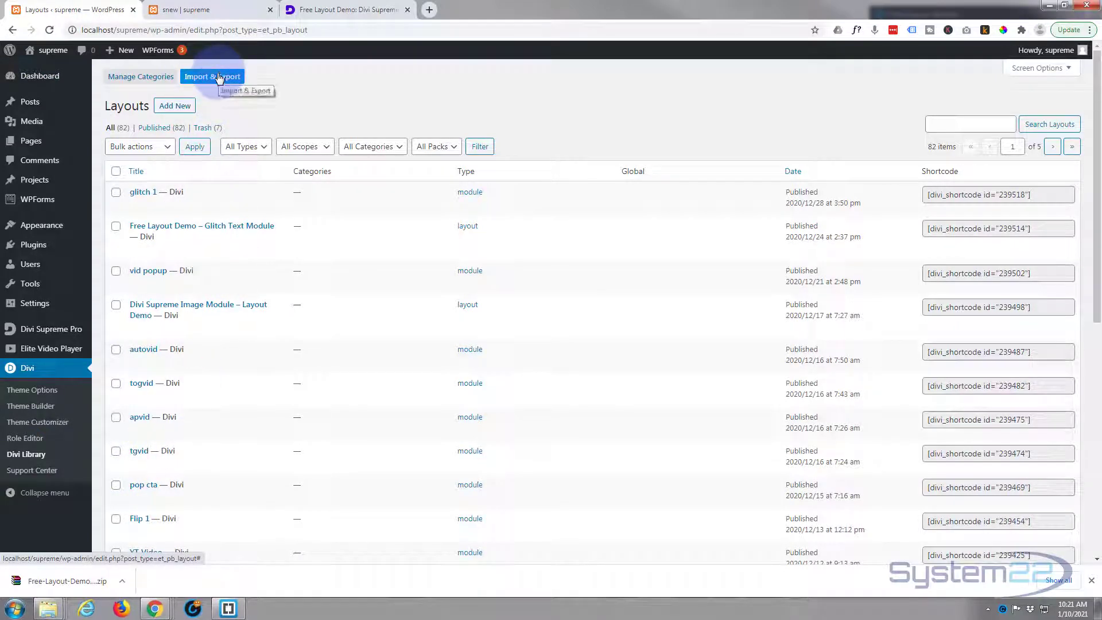
left_click(212, 76)
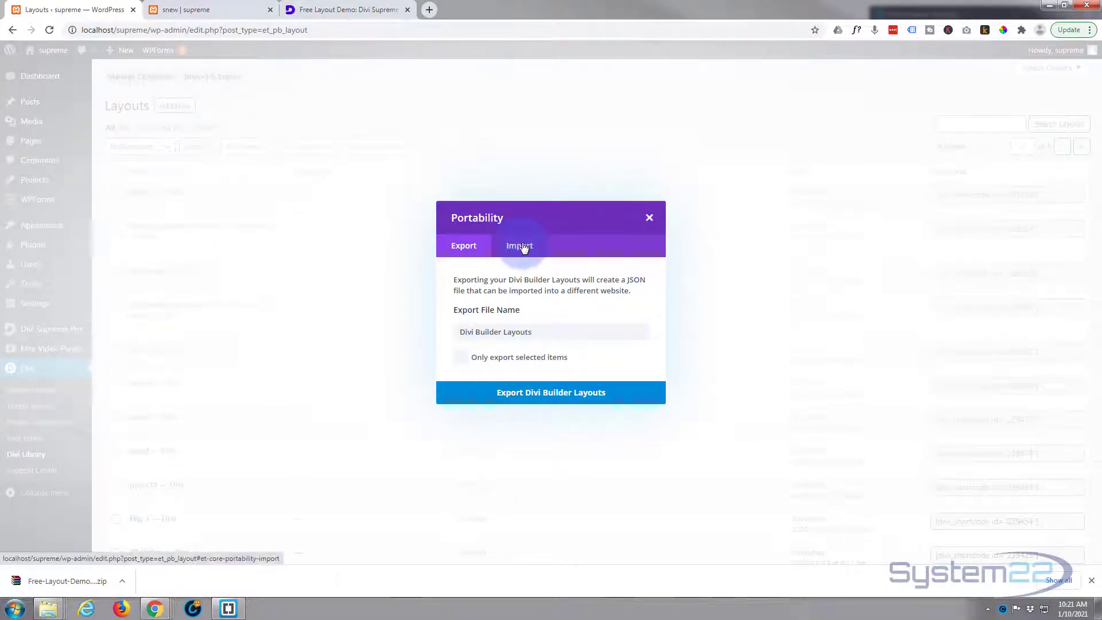
- Import the extracted Image Text Reveal JSON file through Portability's Import tab
left_click(520, 246)
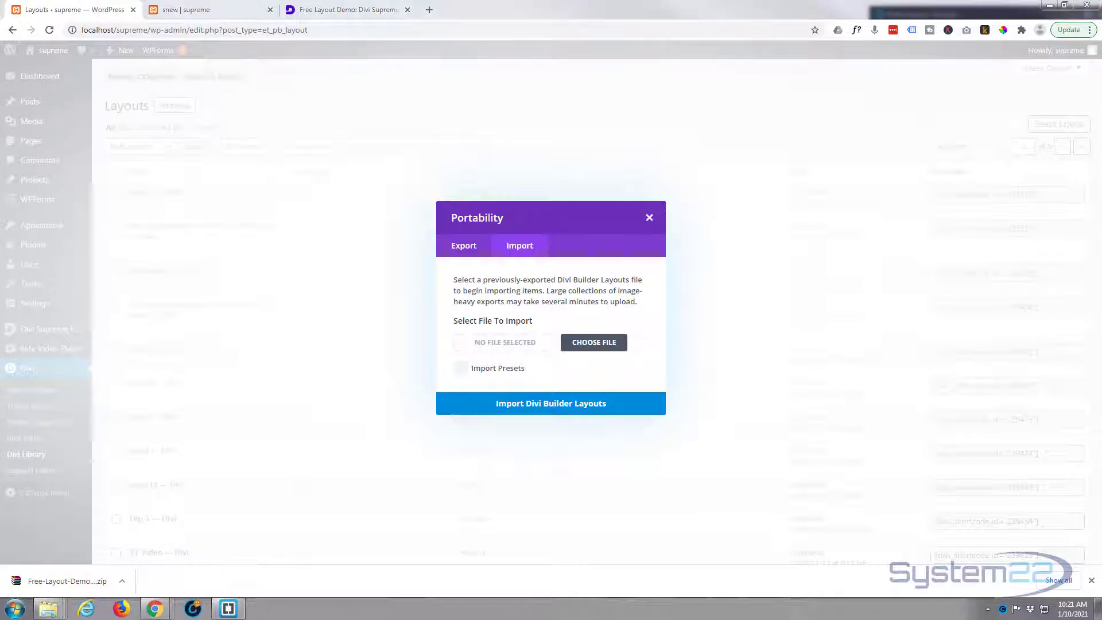
left_click(593, 342)
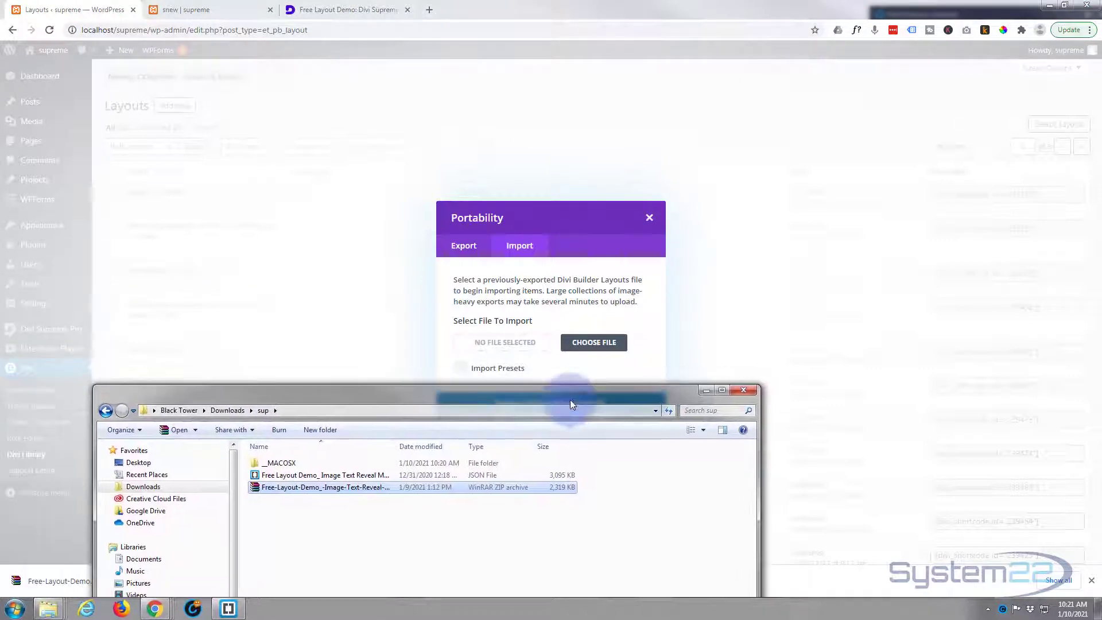
left_click_drag(325, 487, 433, 320)
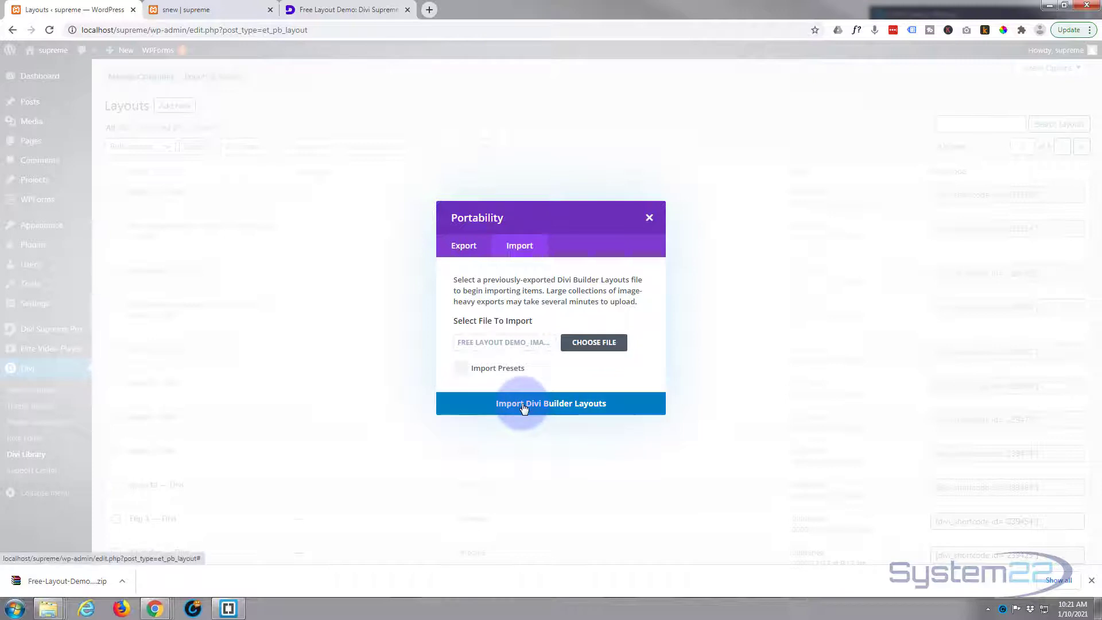
left_click(550, 403)
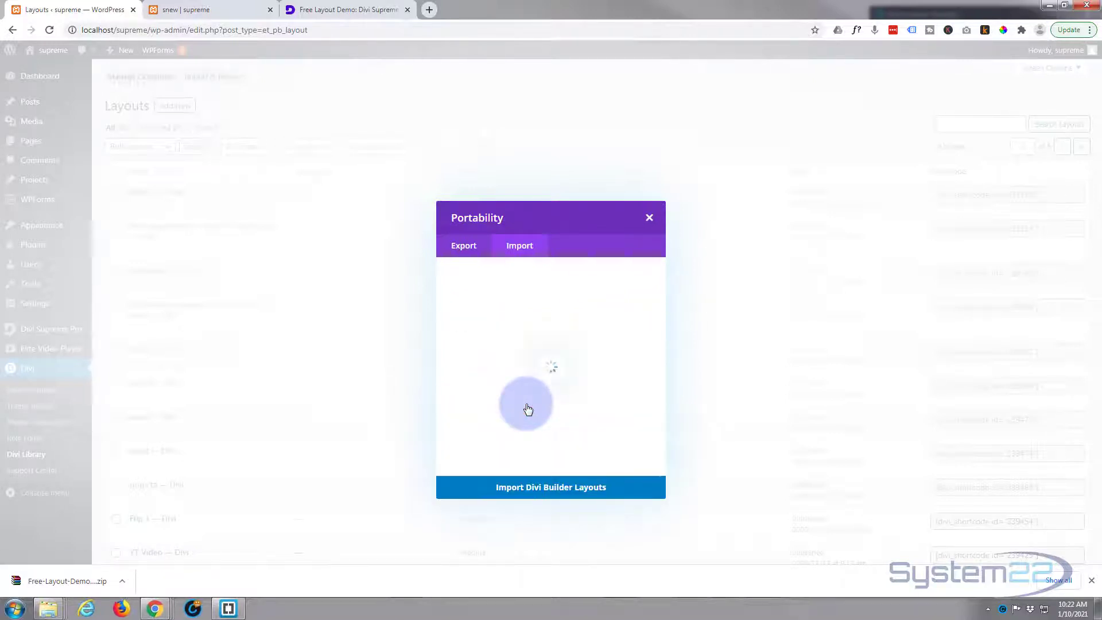
left_click(551, 486)
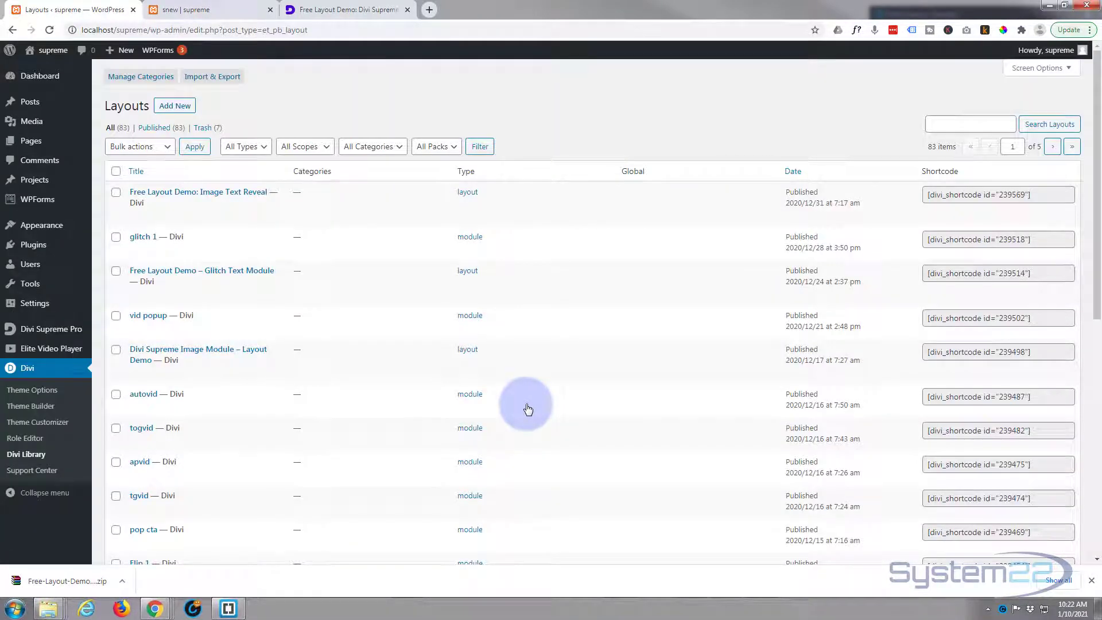
mouse_move(207, 196)
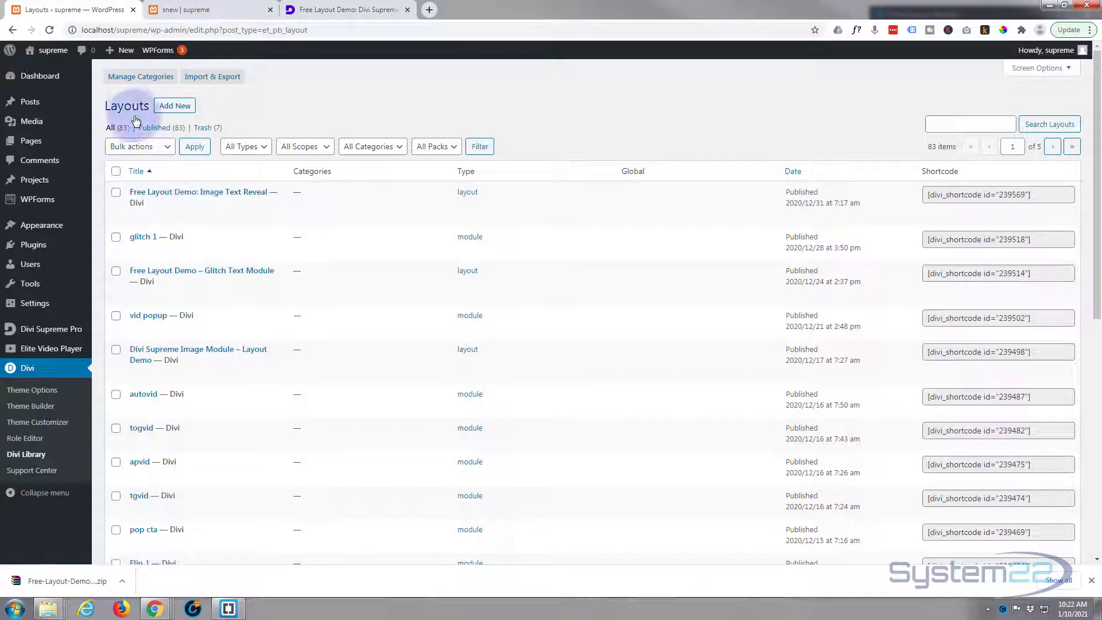
- Add a new page titled 'Imtxt' and launch it in the Divi Builder
left_click(121, 51)
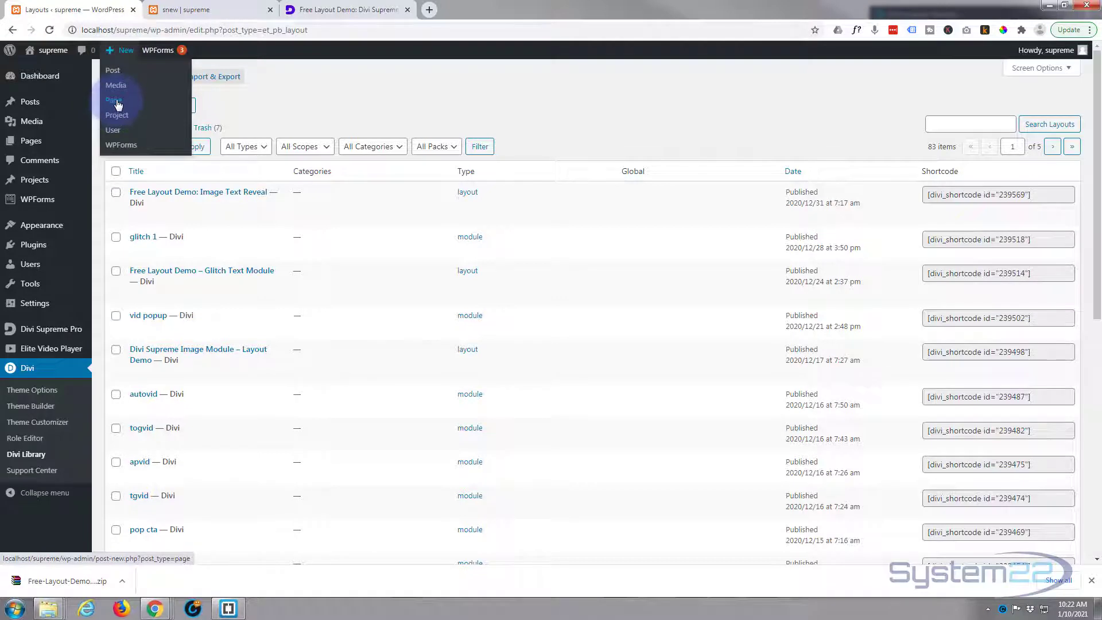
left_click(113, 101)
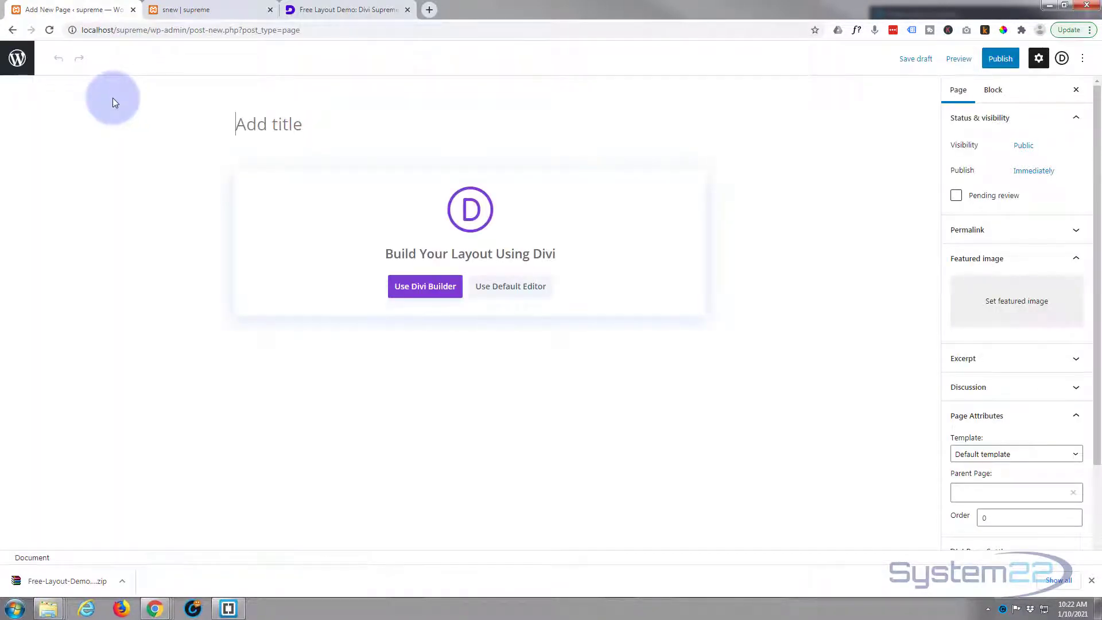
type("lmtxt")
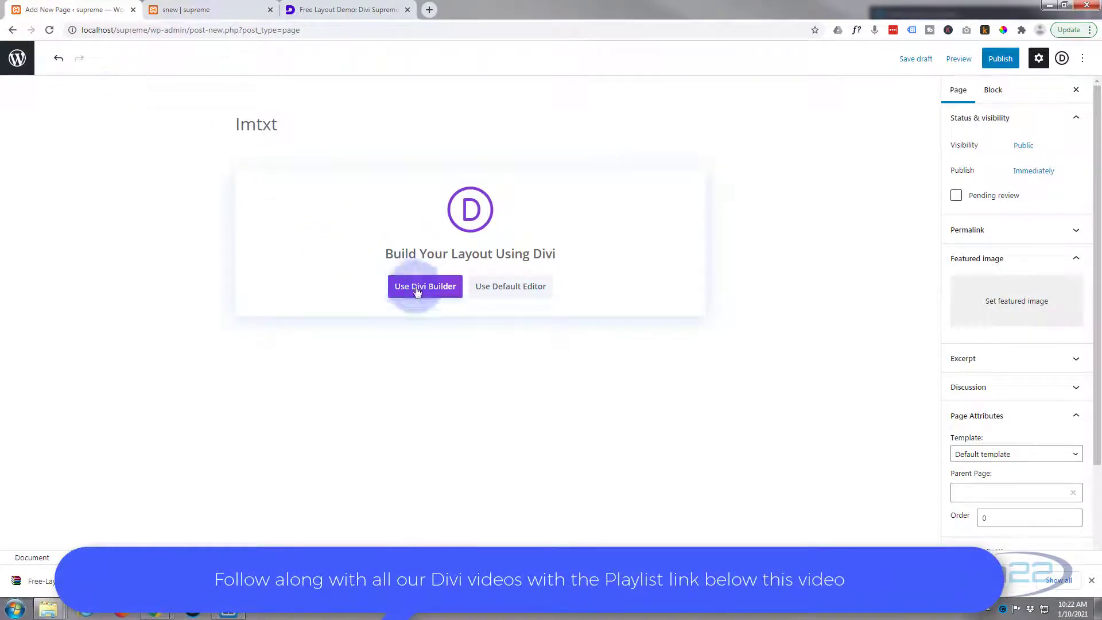
left_click(419, 289)
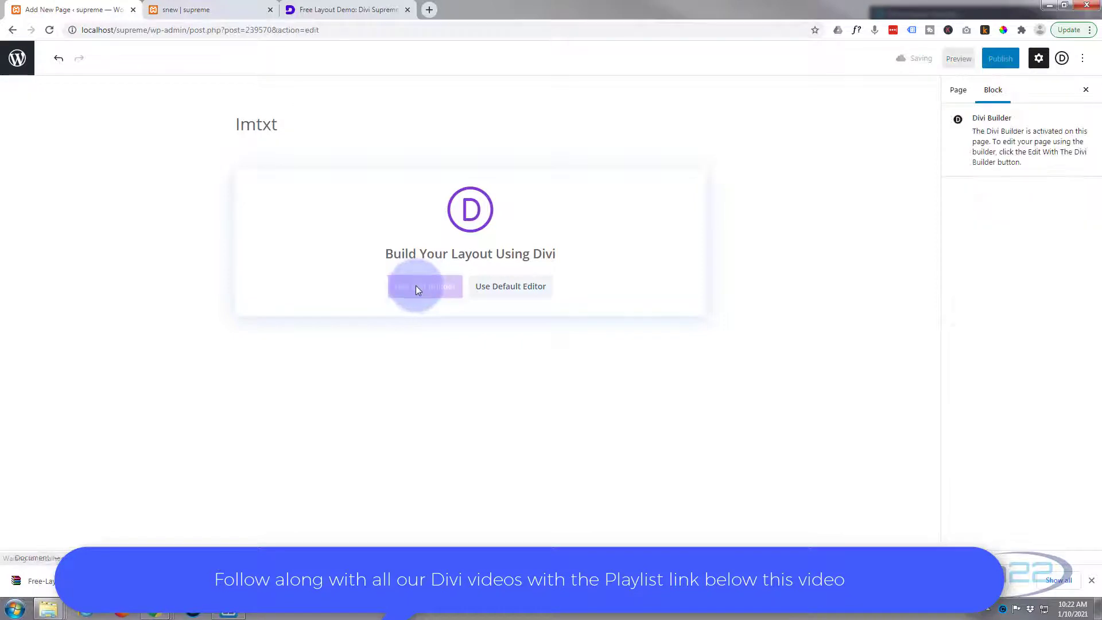
left_click(424, 286)
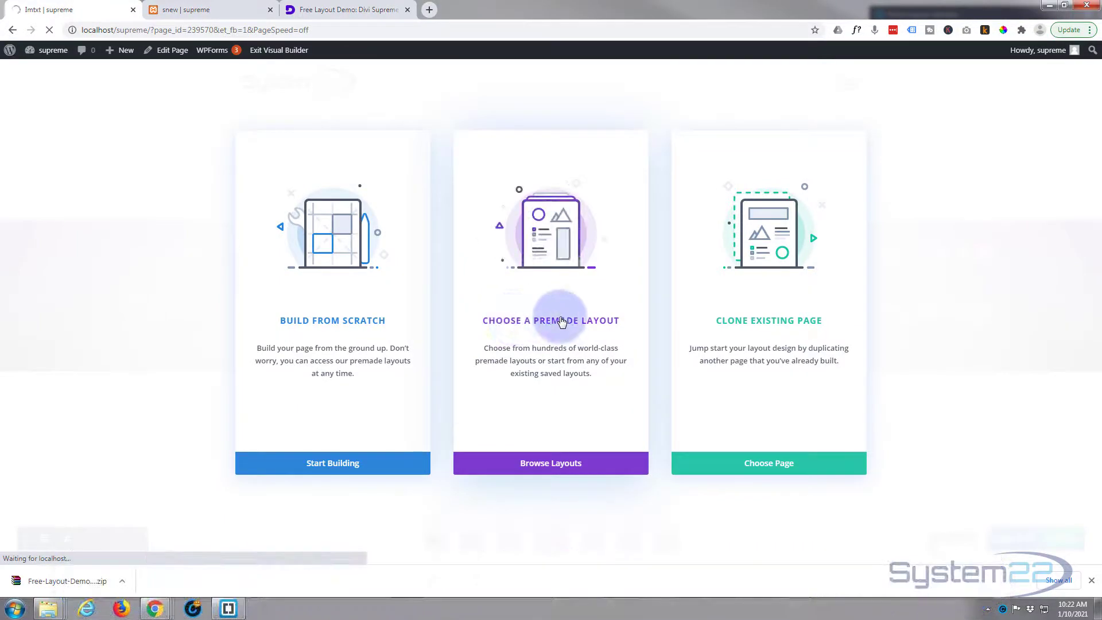
- Load 'Free Layout Demo: Image Text Reveal' from Your Saved Layouts onto the page
left_click(551, 462)
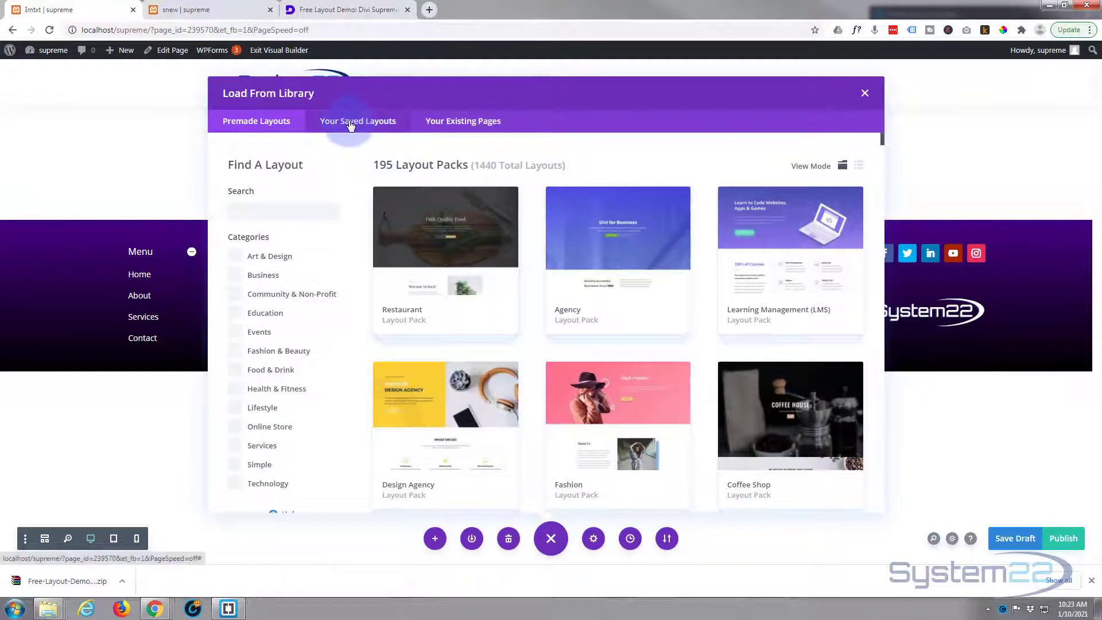
left_click(357, 120)
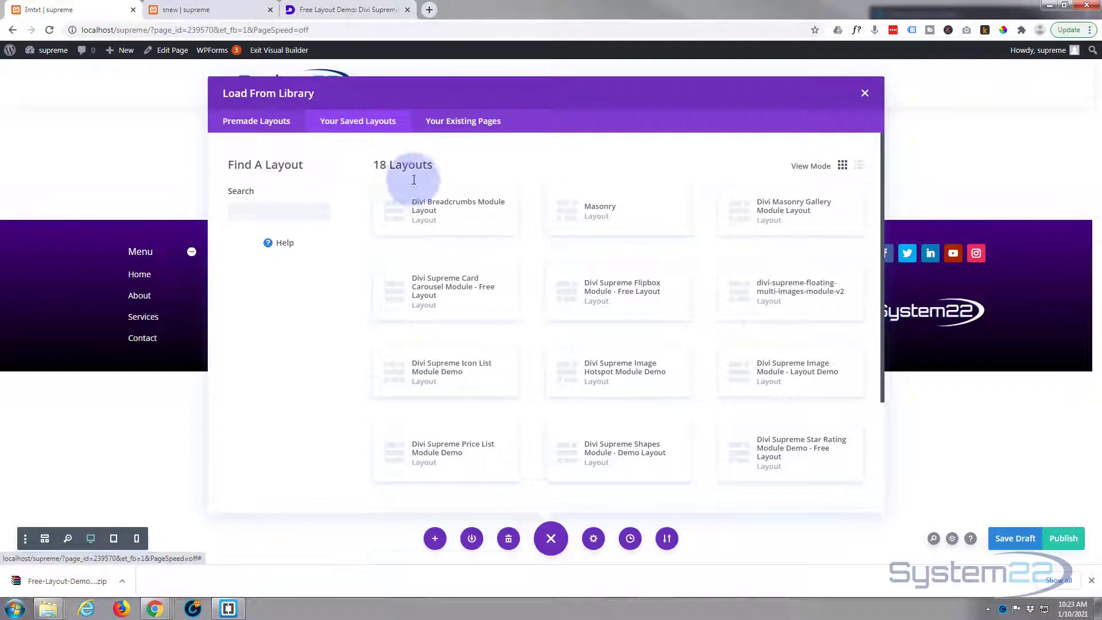
scroll("down", 3)
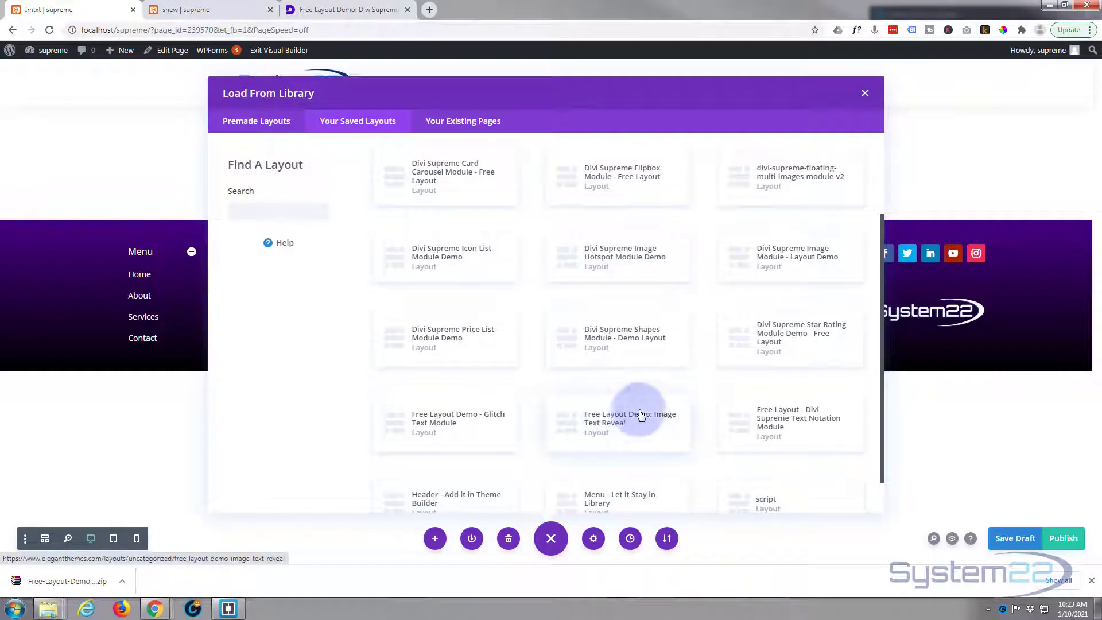
mouse_move(611, 428)
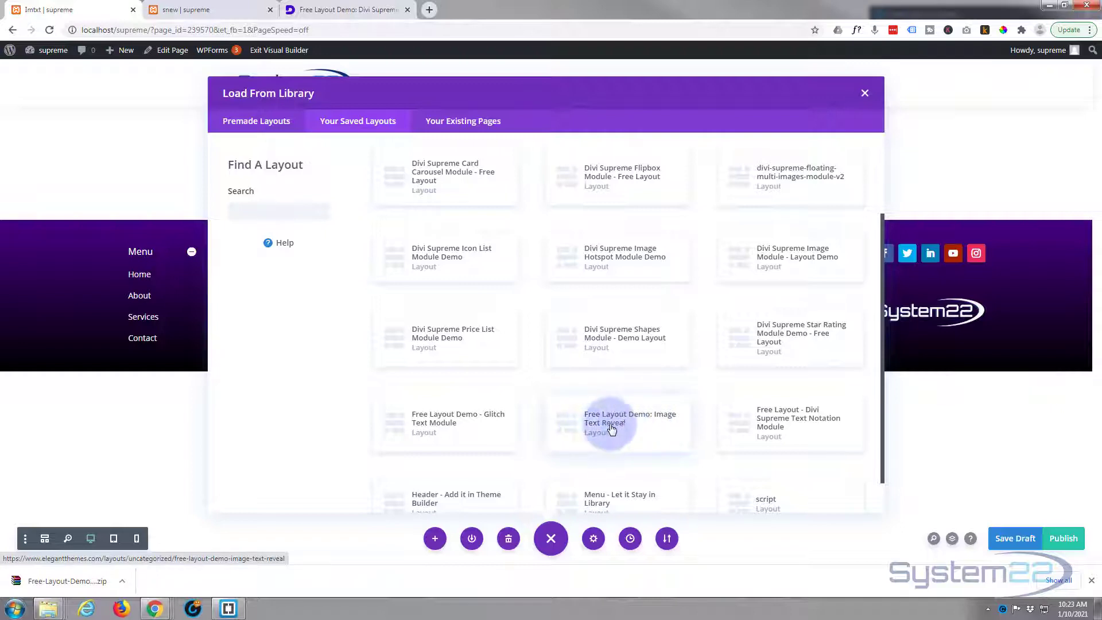
left_click(608, 424)
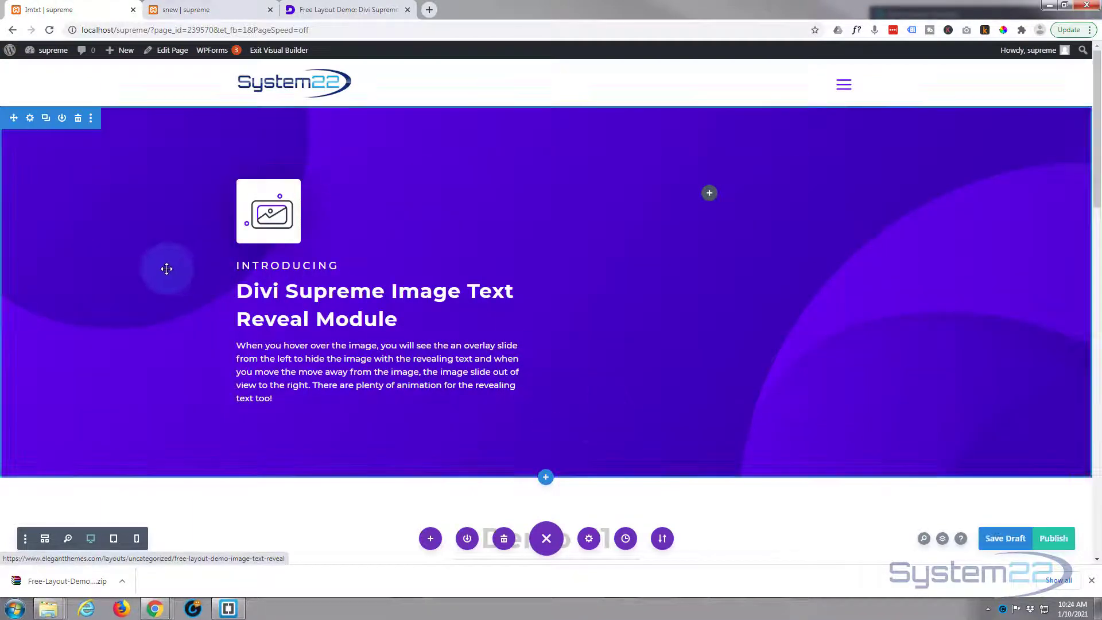
scroll("down", 3)
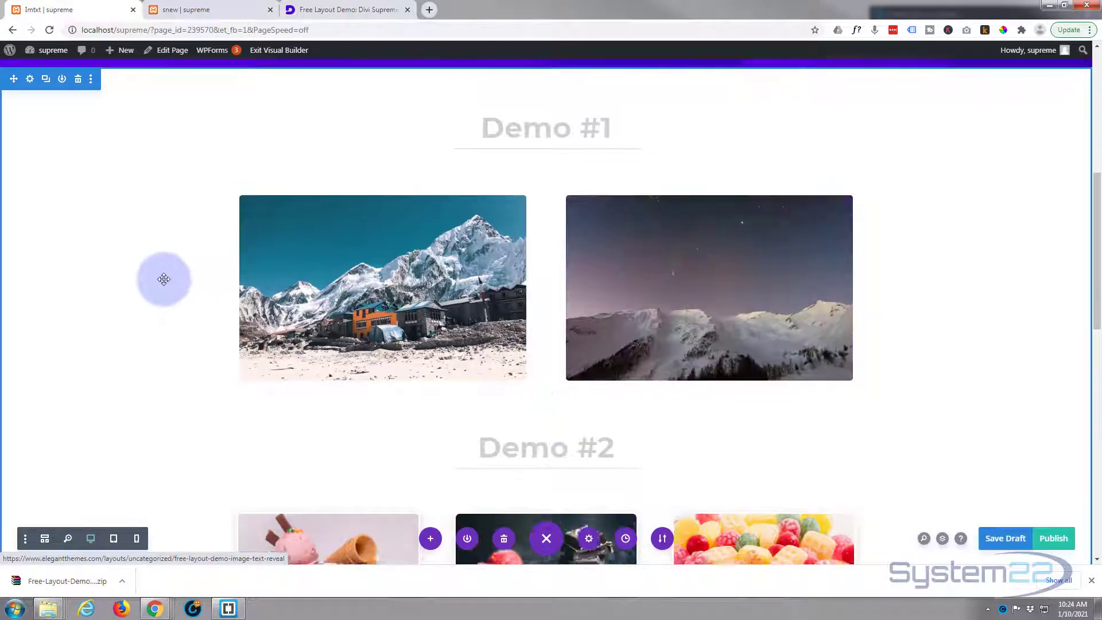
scroll("down", 3)
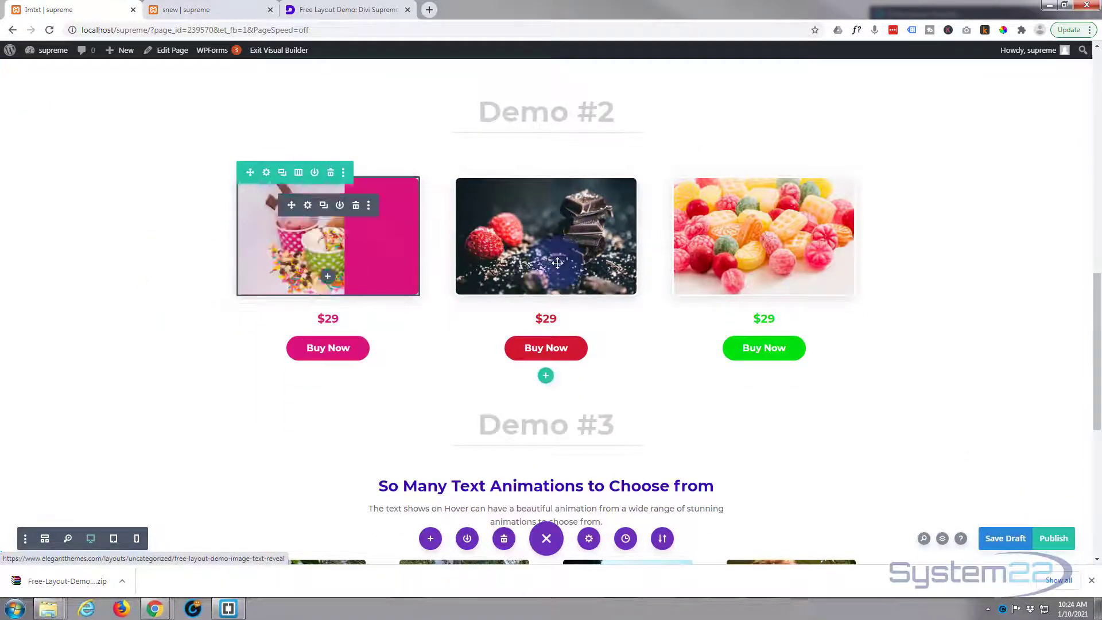
scroll("down", 3)
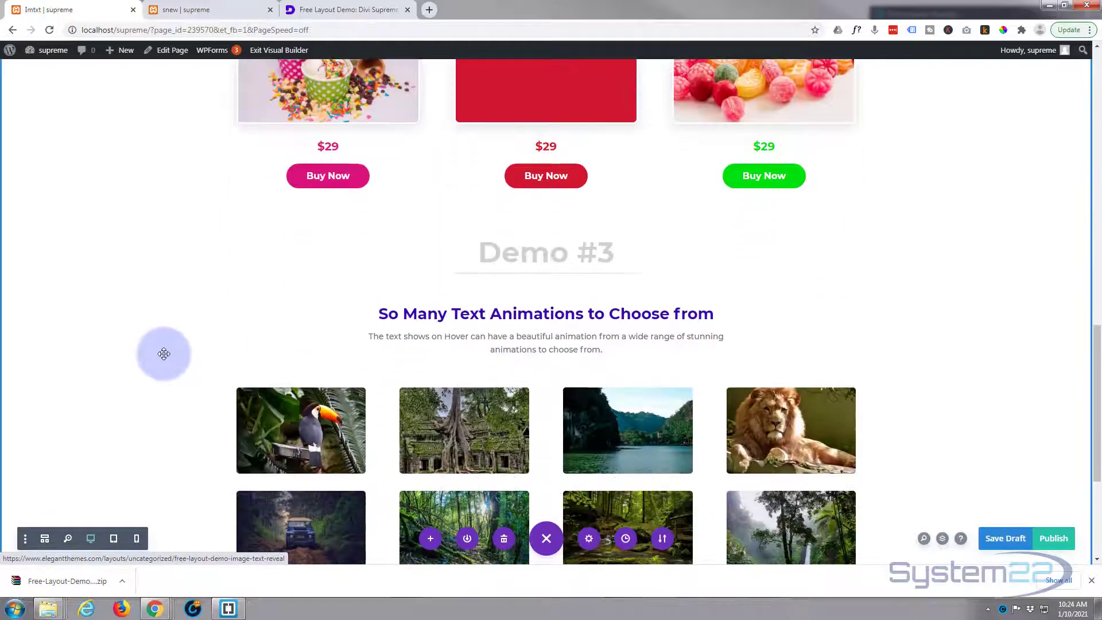
scroll("down", 3)
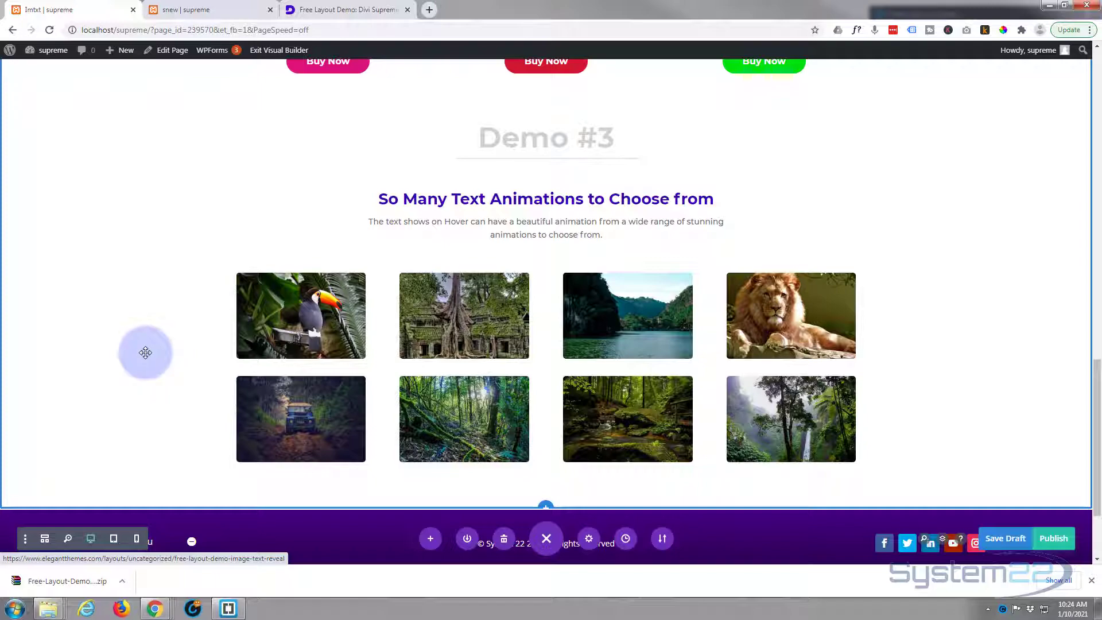
scroll("up", 3)
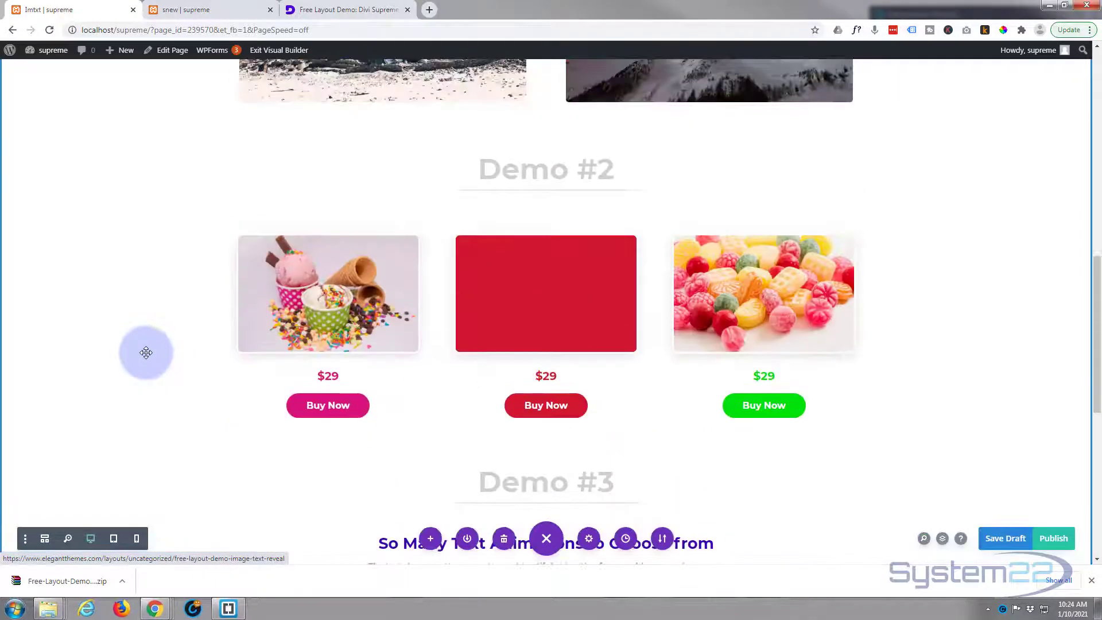
scroll("up", 3)
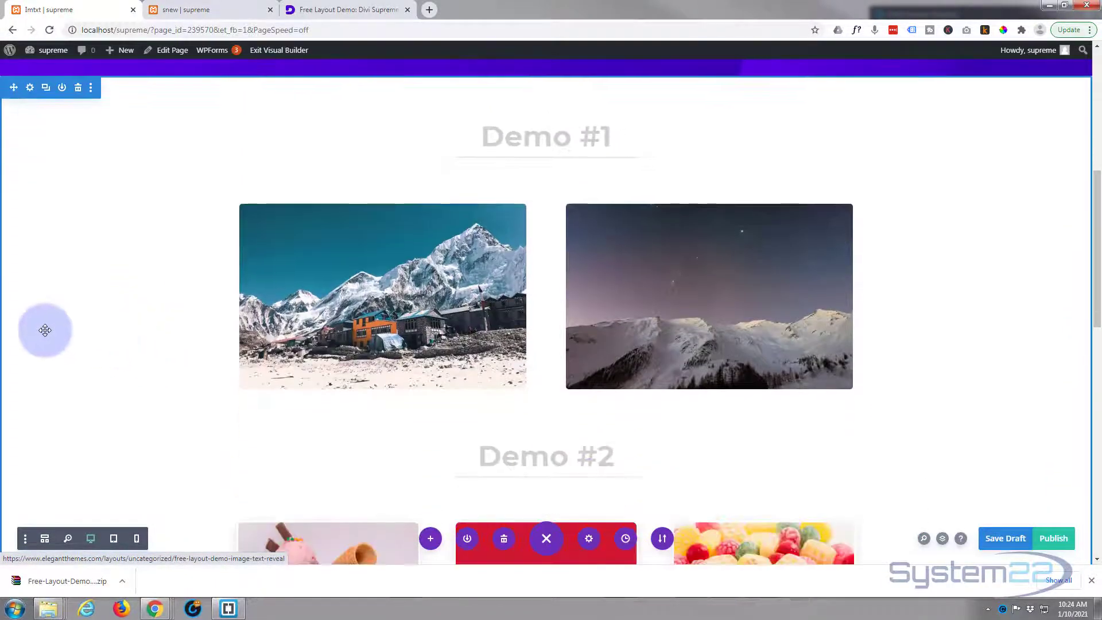
mouse_move(331, 293)
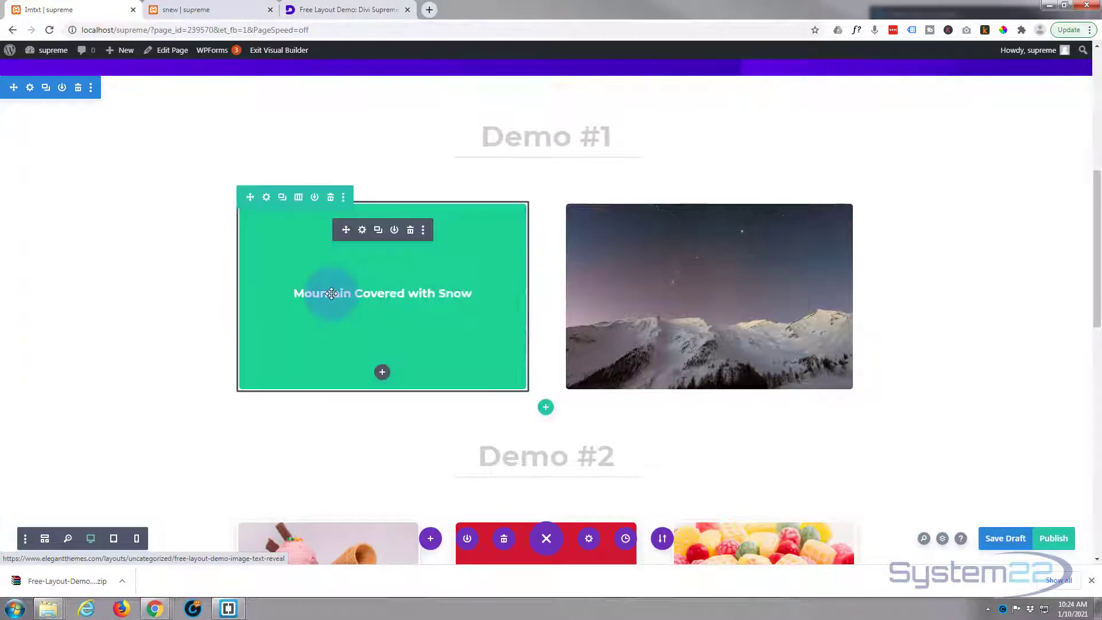
mouse_move(384, 264)
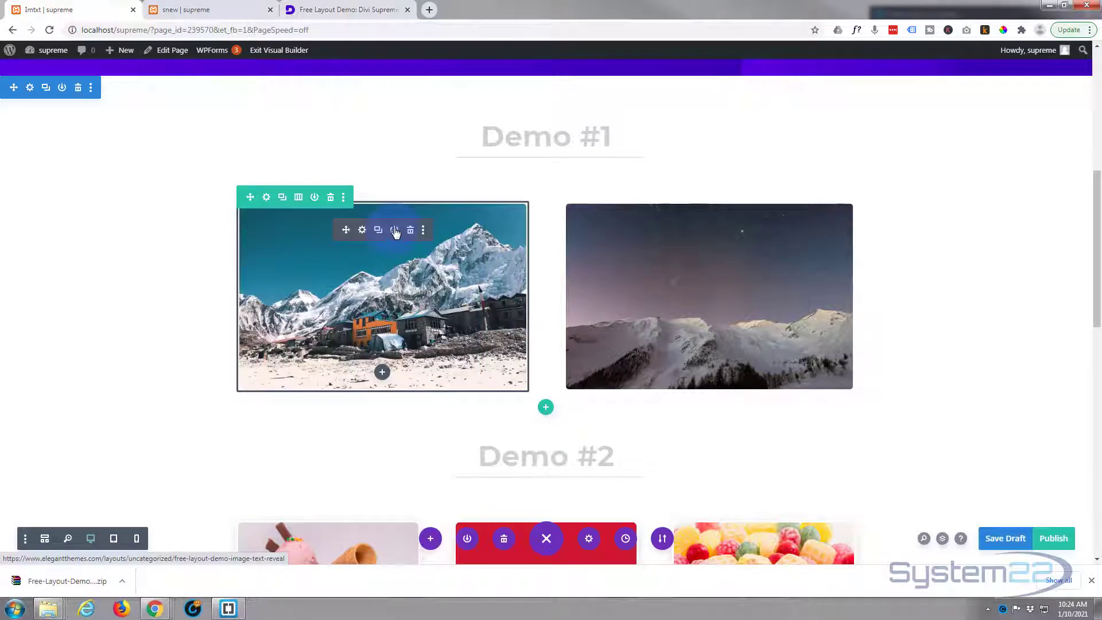
mouse_move(394, 230)
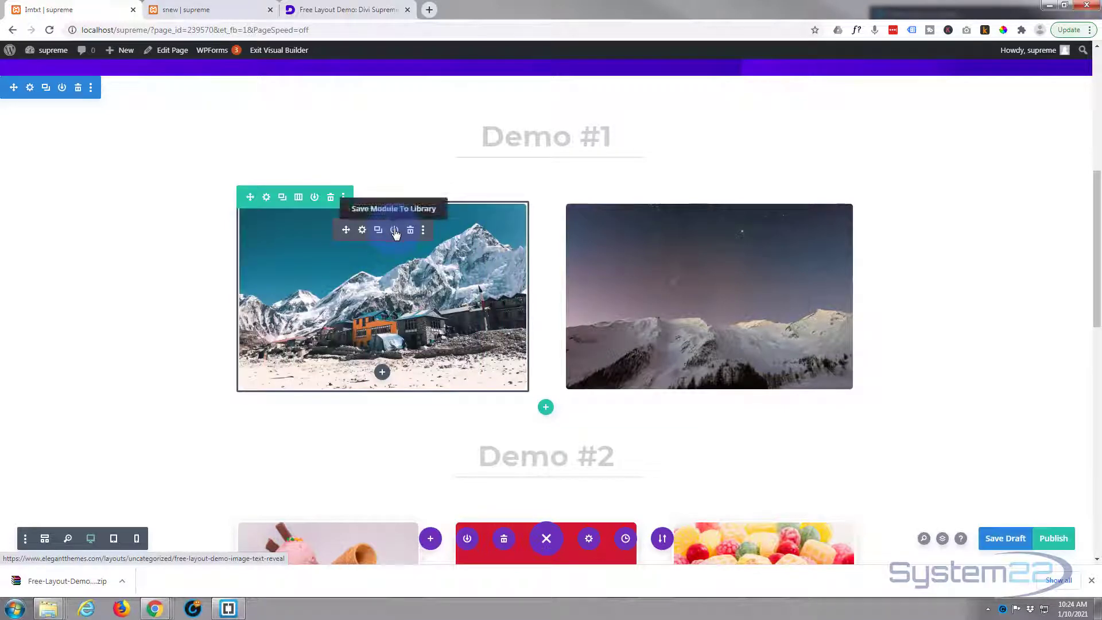
- Save the first Demo #1 snowy mountain module to the library as 'imrev'
left_click(393, 230)
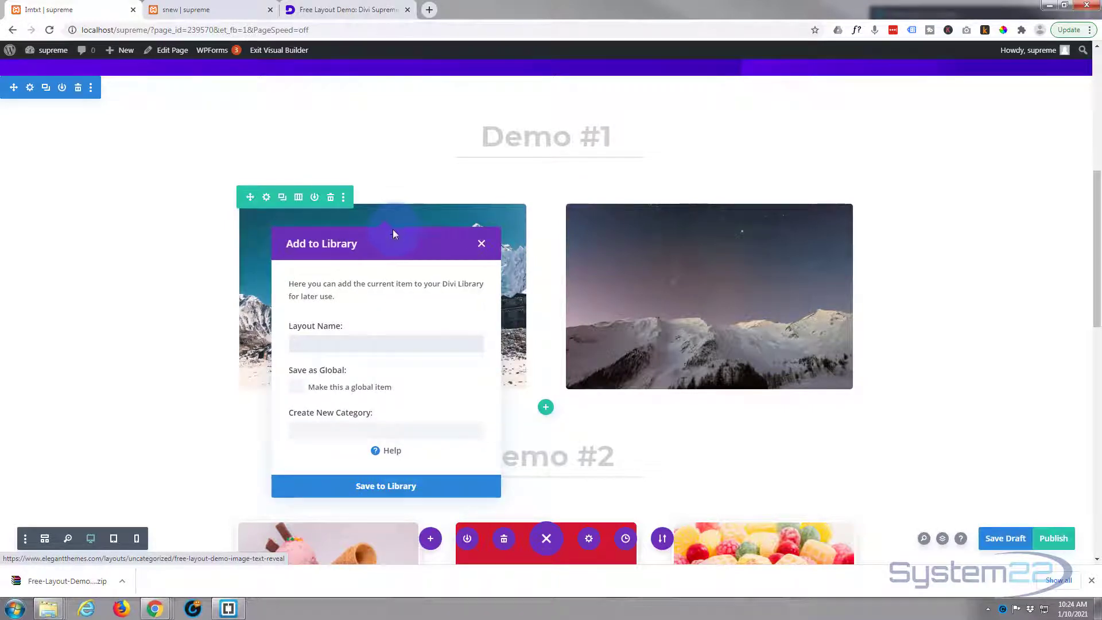
type("imrev")
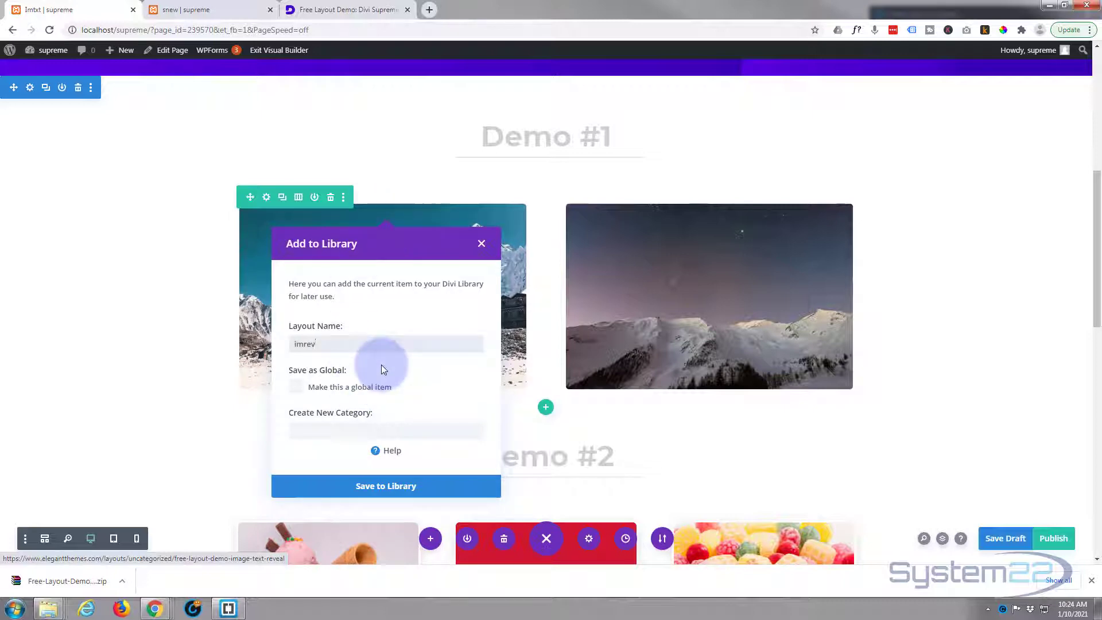
left_click(386, 486)
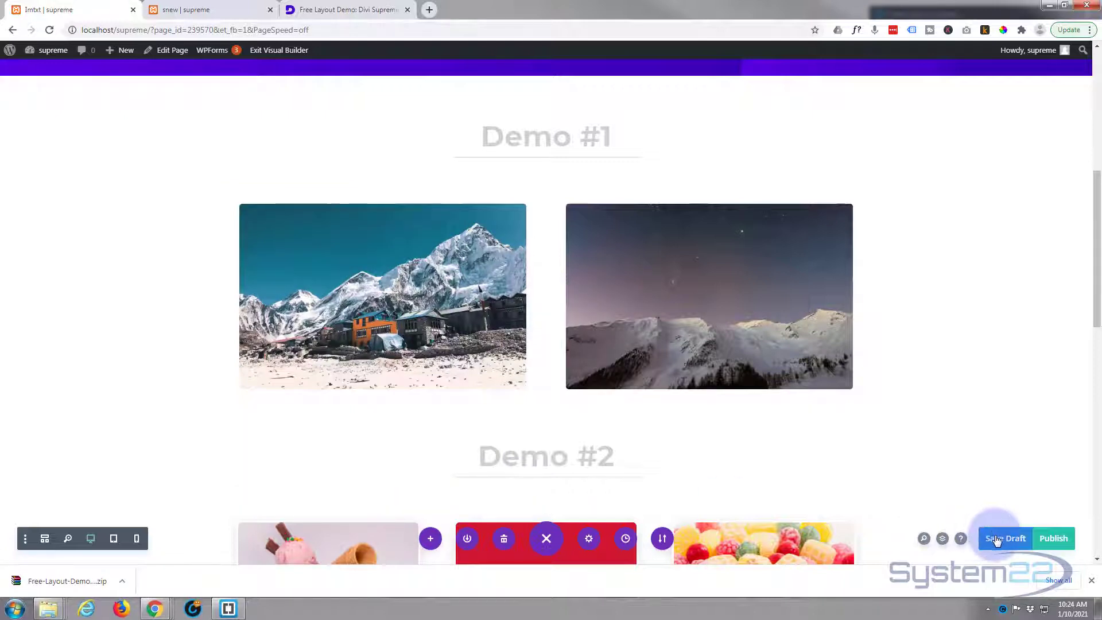
- Save the Imtxt page as a draft and exit the visual builder
left_click(1004, 538)
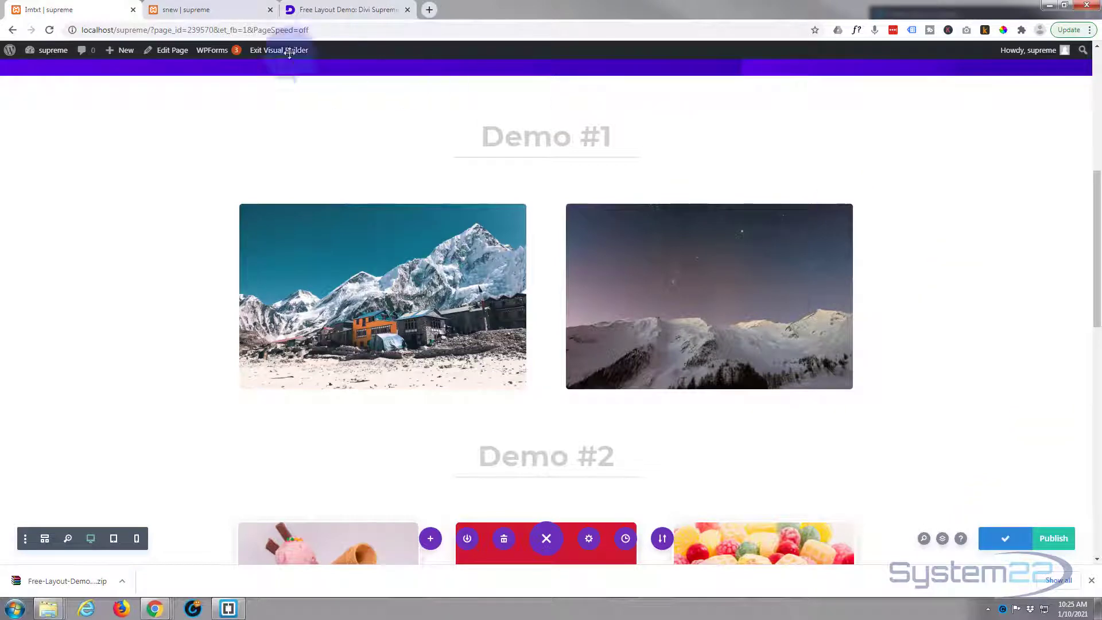
left_click(278, 50)
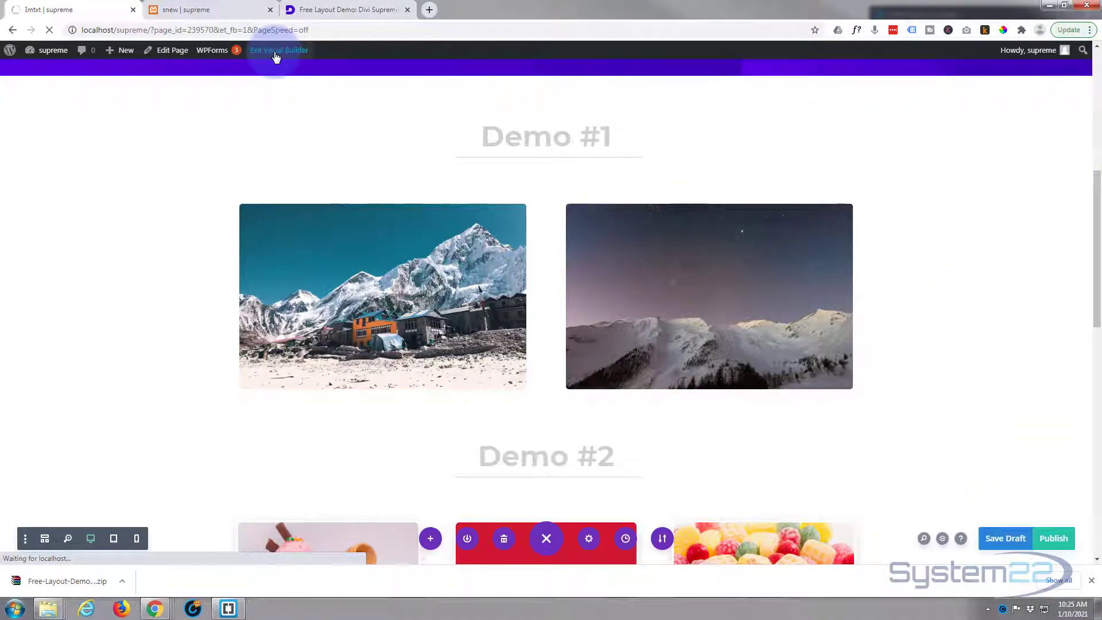
left_click(279, 50)
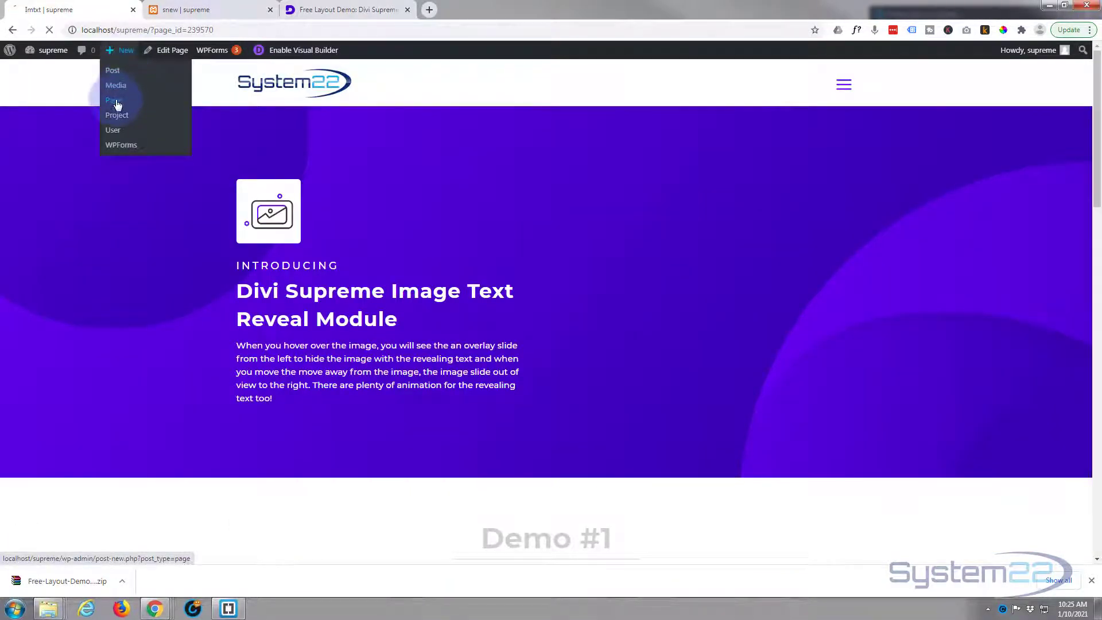
- Create another page titled 'Imtxt' with Divi Builder, starting from scratch
left_click(113, 100)
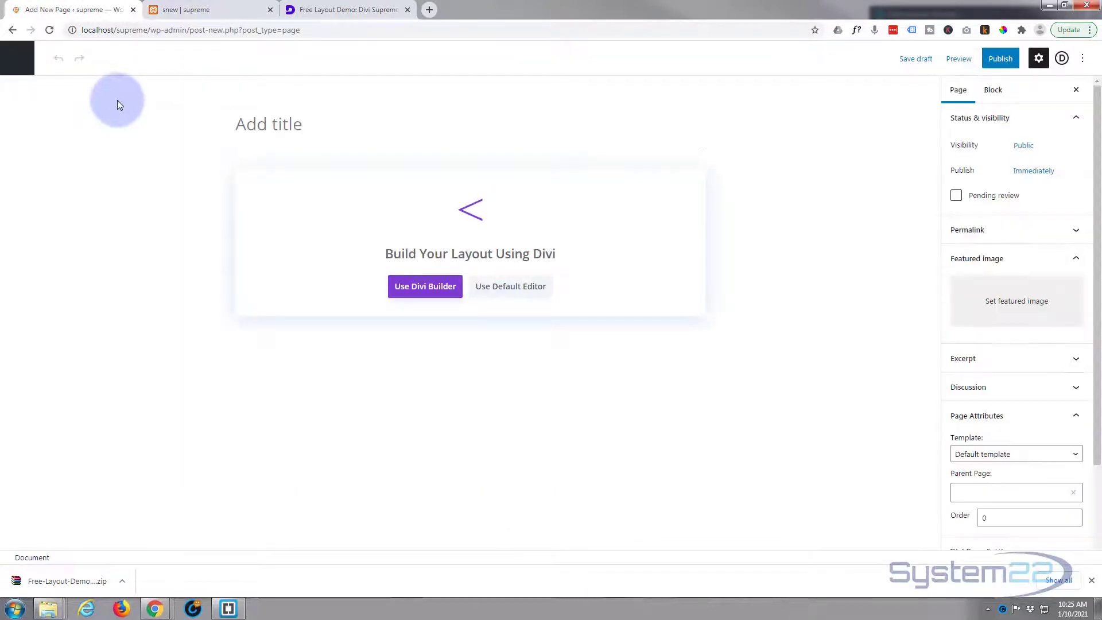
type("lmt")
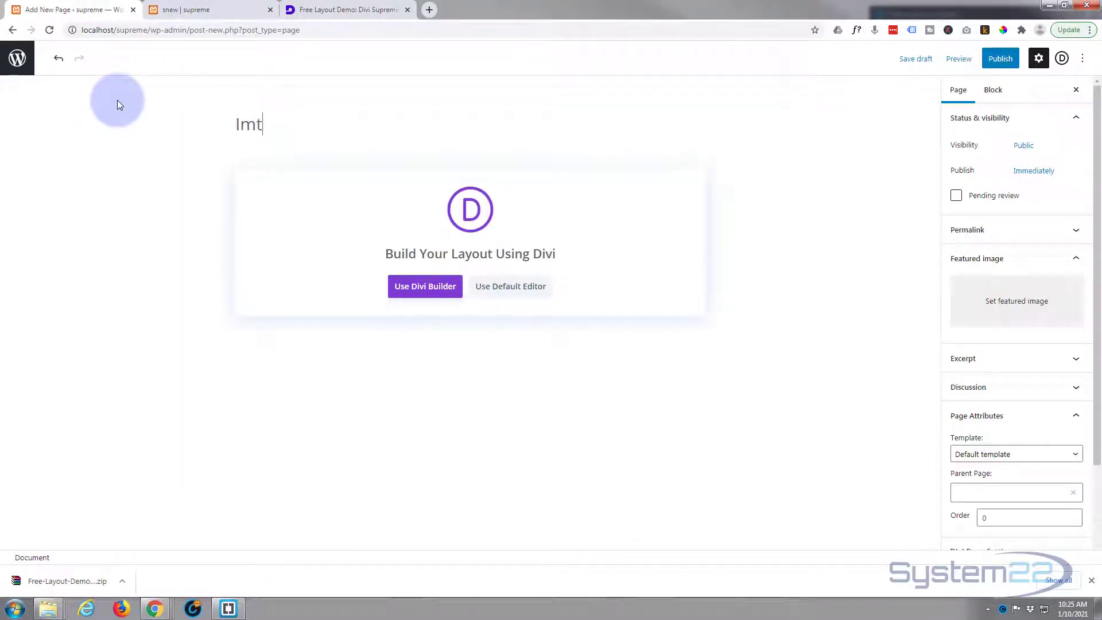
type("xt")
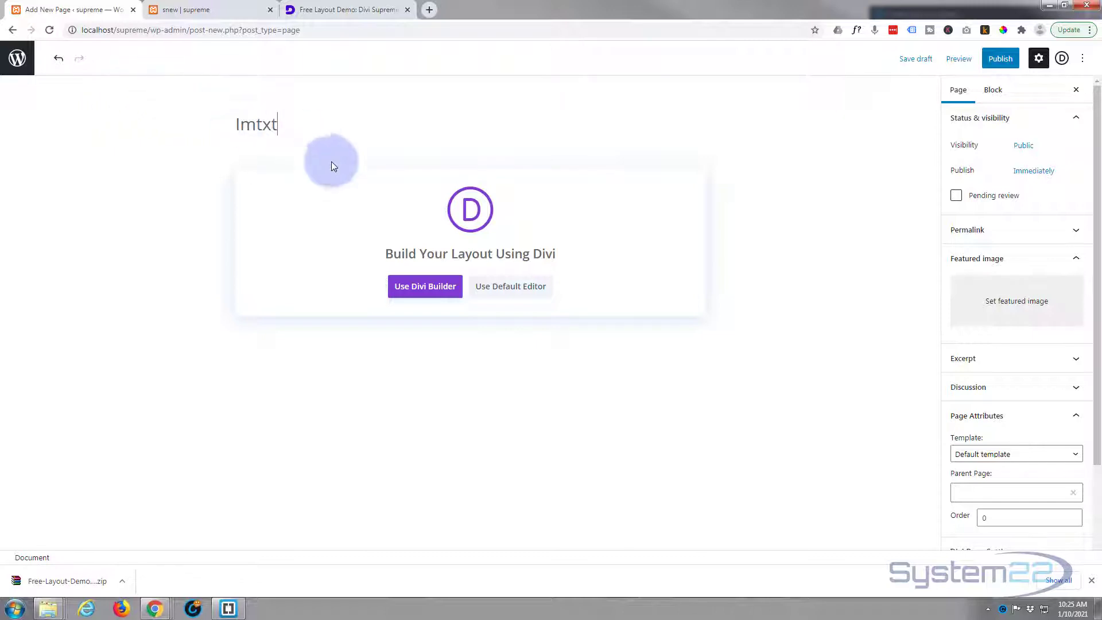
left_click(425, 287)
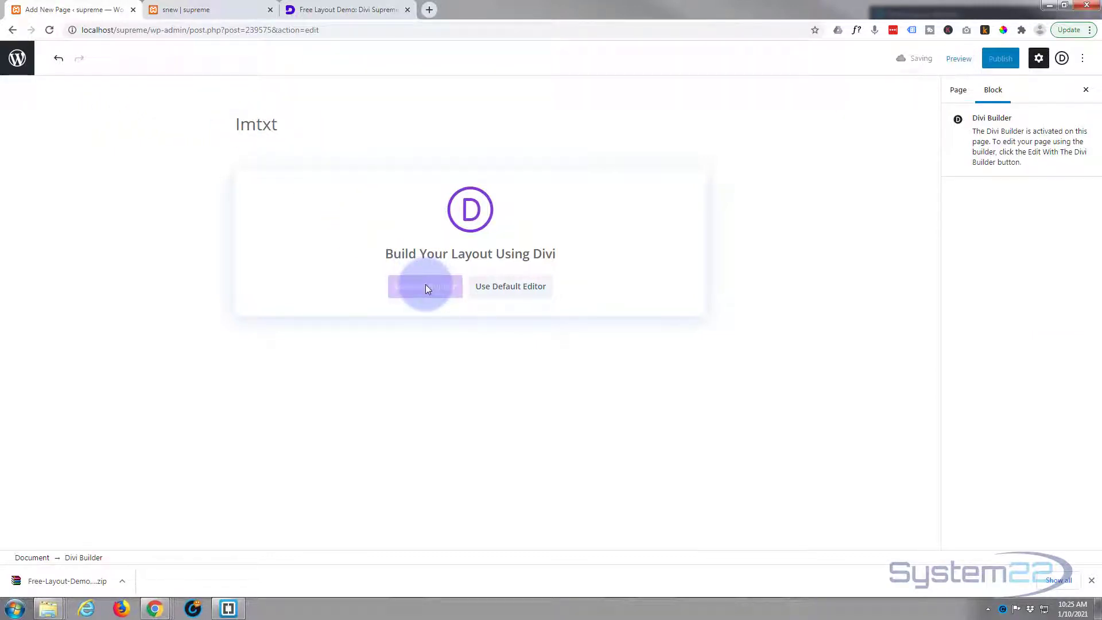
left_click(425, 286)
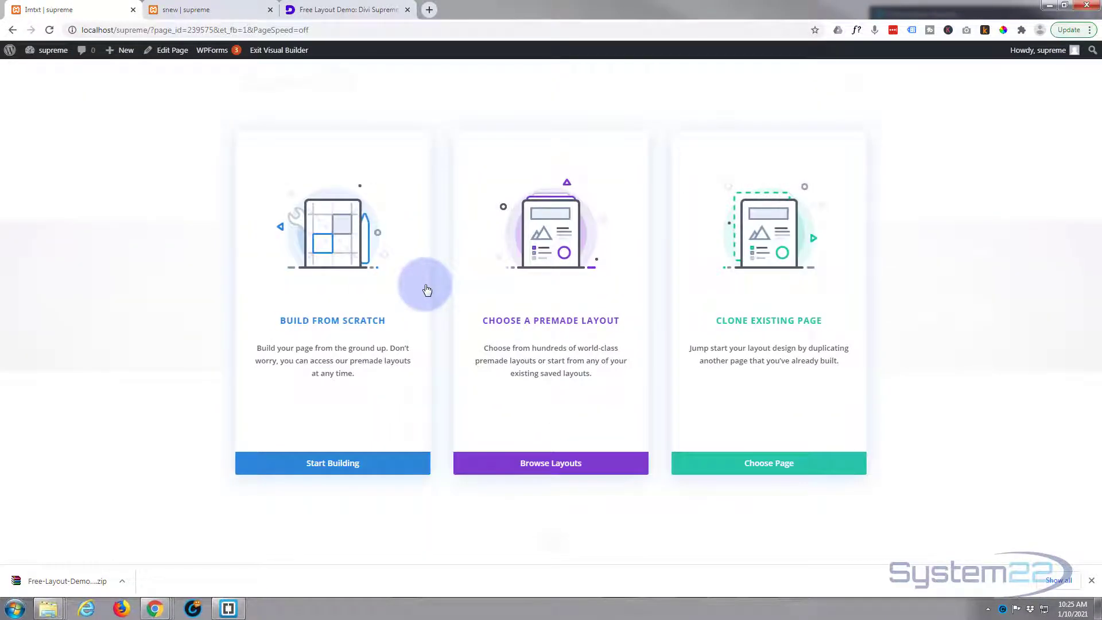
left_click(351, 463)
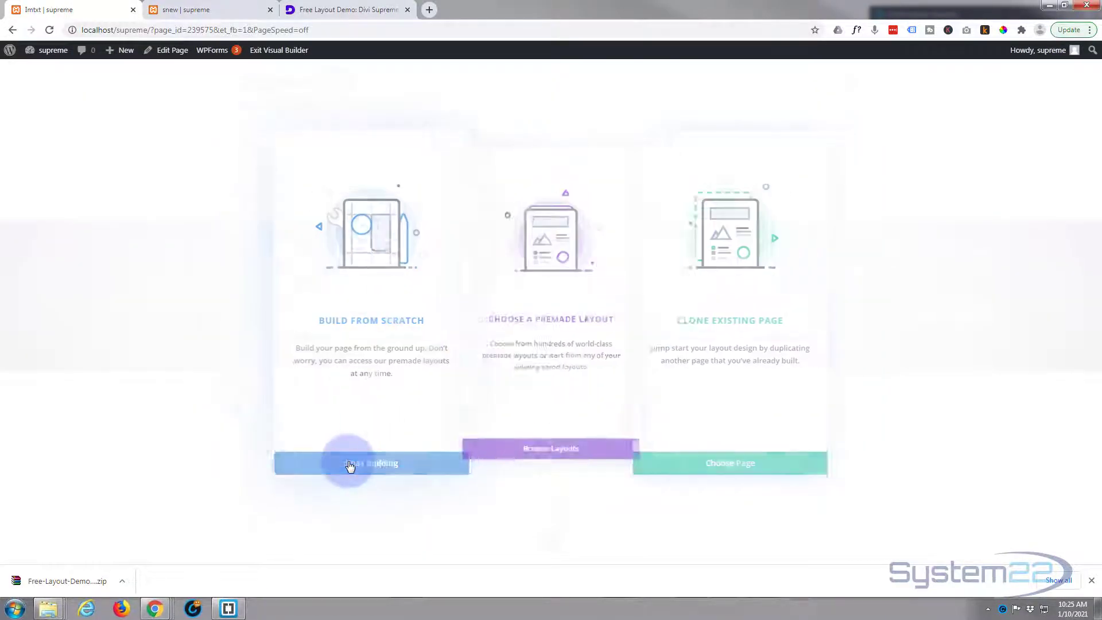
left_click(371, 464)
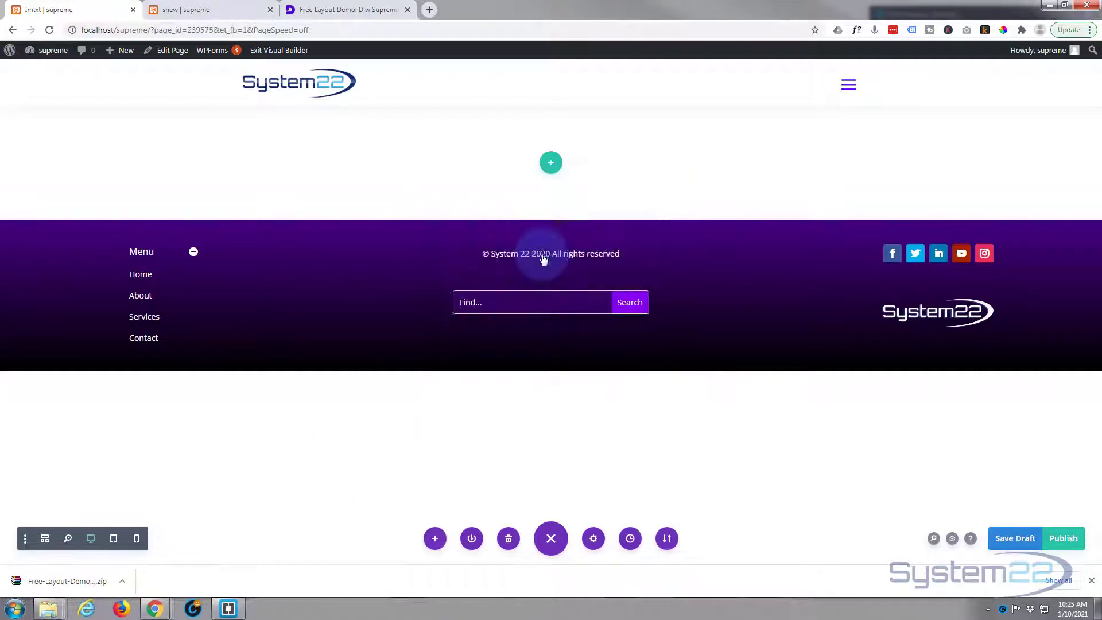
- Insert the saved 'imrev' image reveal module from the Divi Library into the empty row
left_click(550, 162)
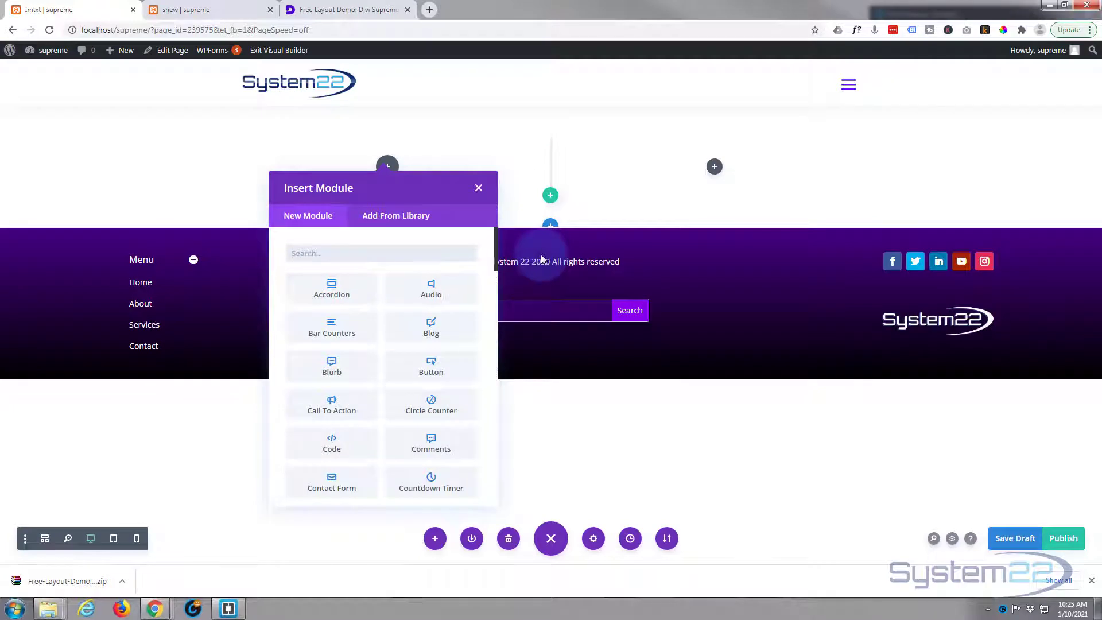
mouse_move(454, 239)
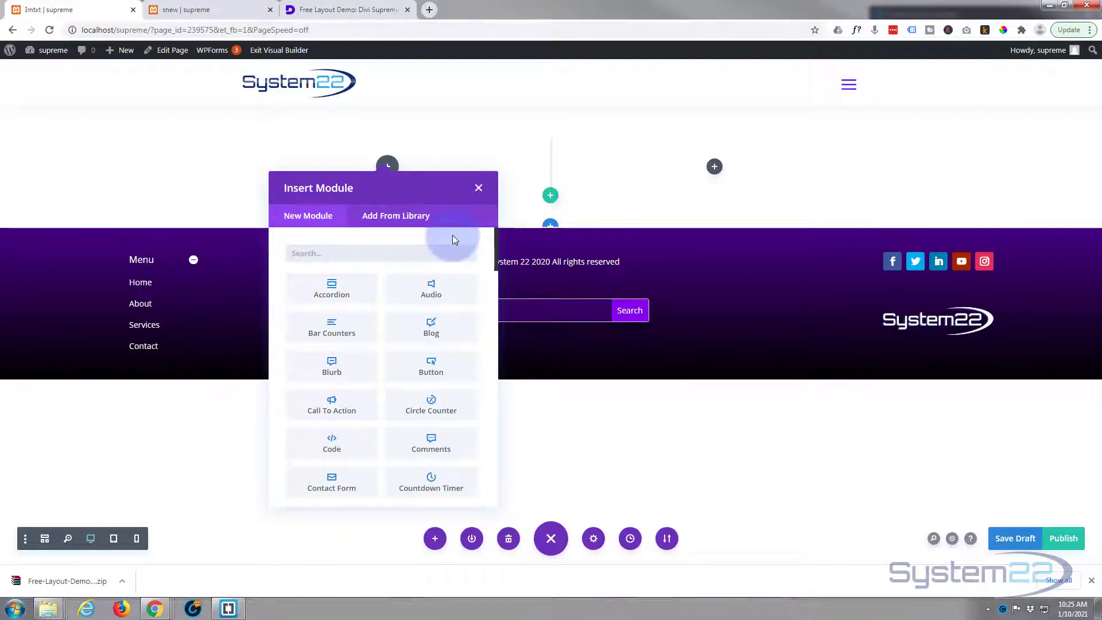
left_click(395, 216)
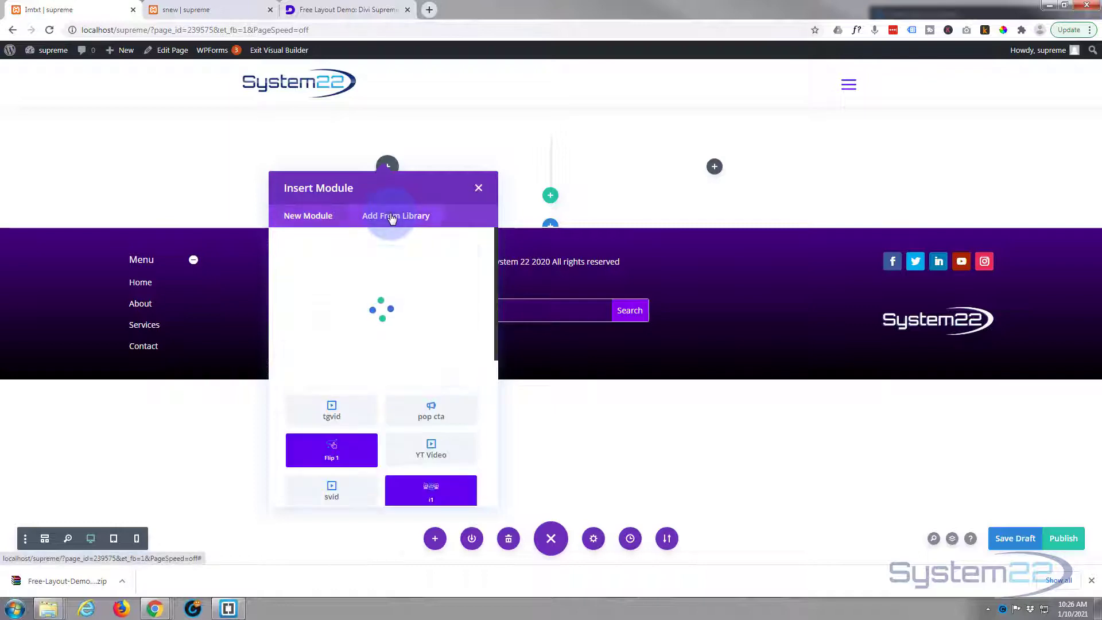
left_click(395, 215)
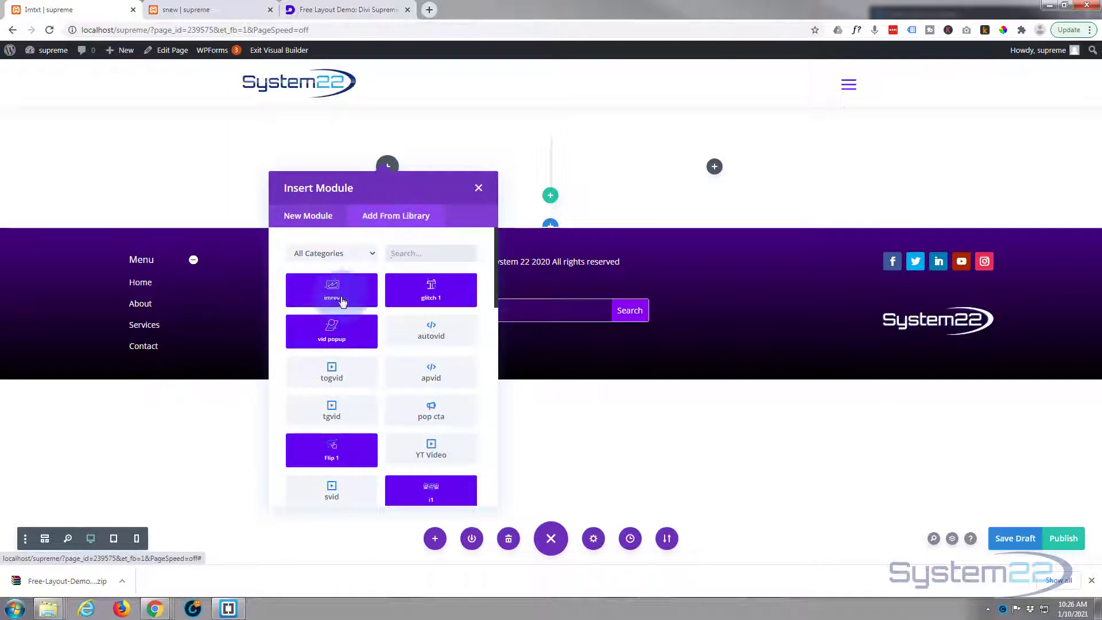
left_click(331, 289)
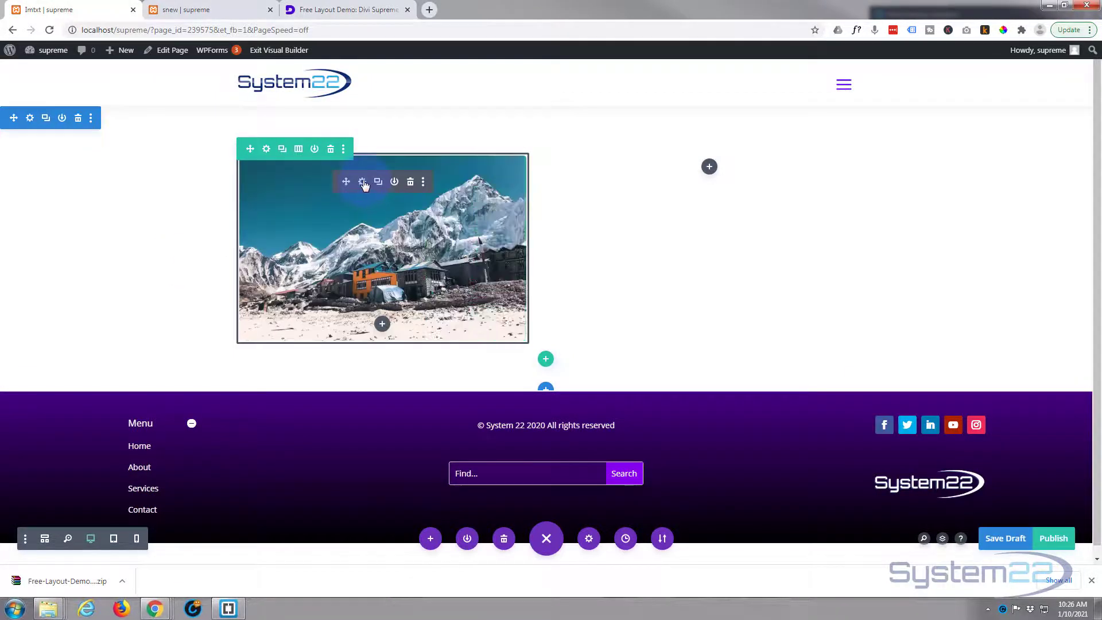
- Replace the module's snowy mountain photo with the aurora image from the Media Library
left_click(363, 181)
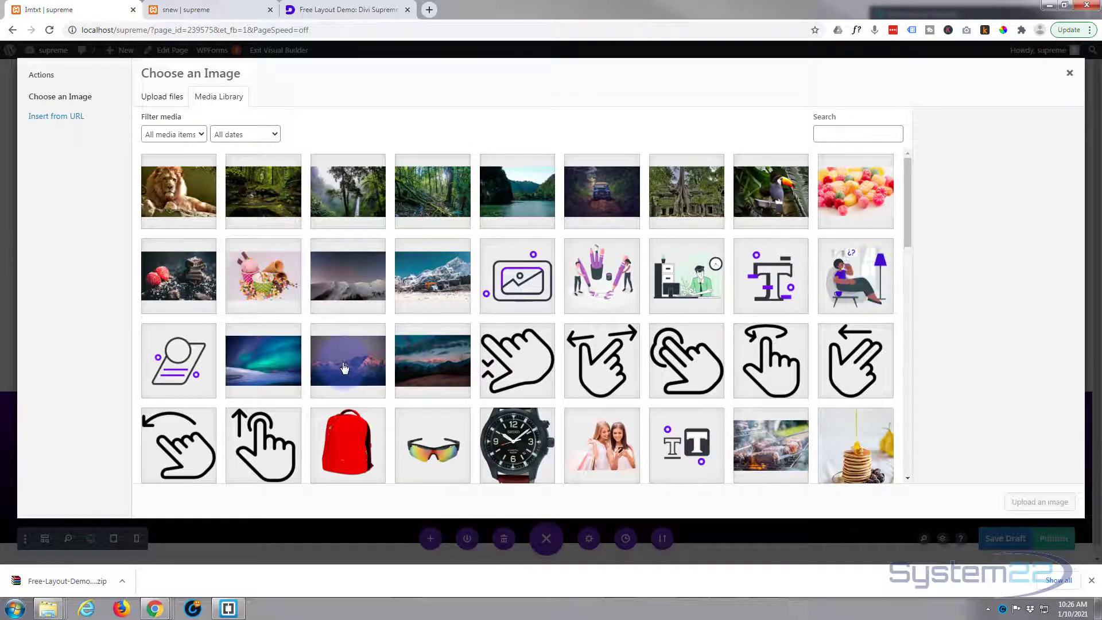
left_click(263, 360)
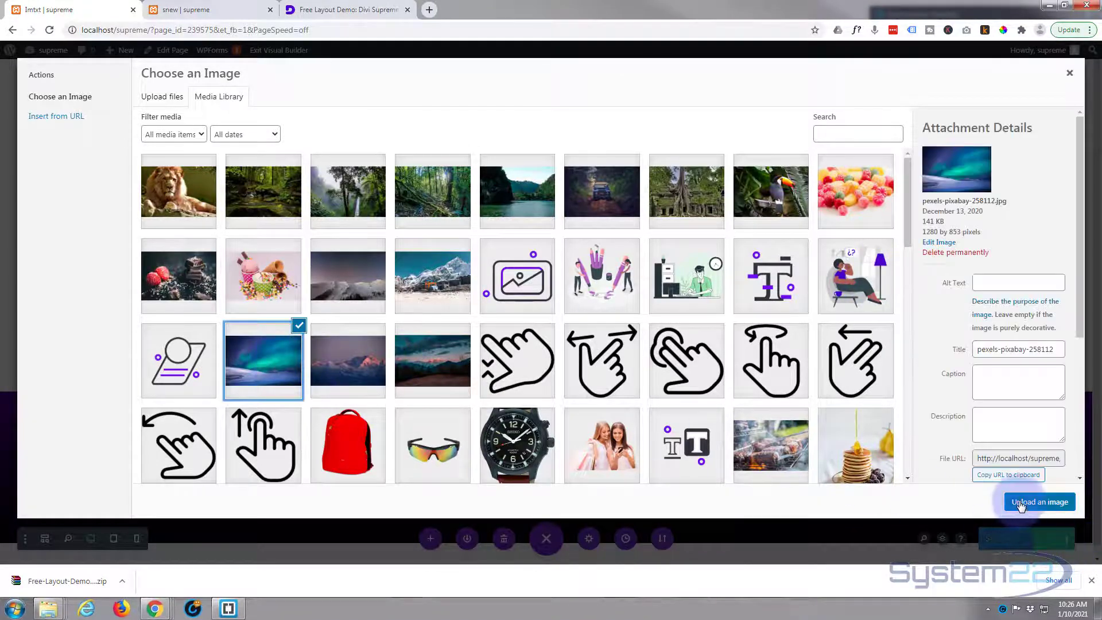
left_click(1039, 501)
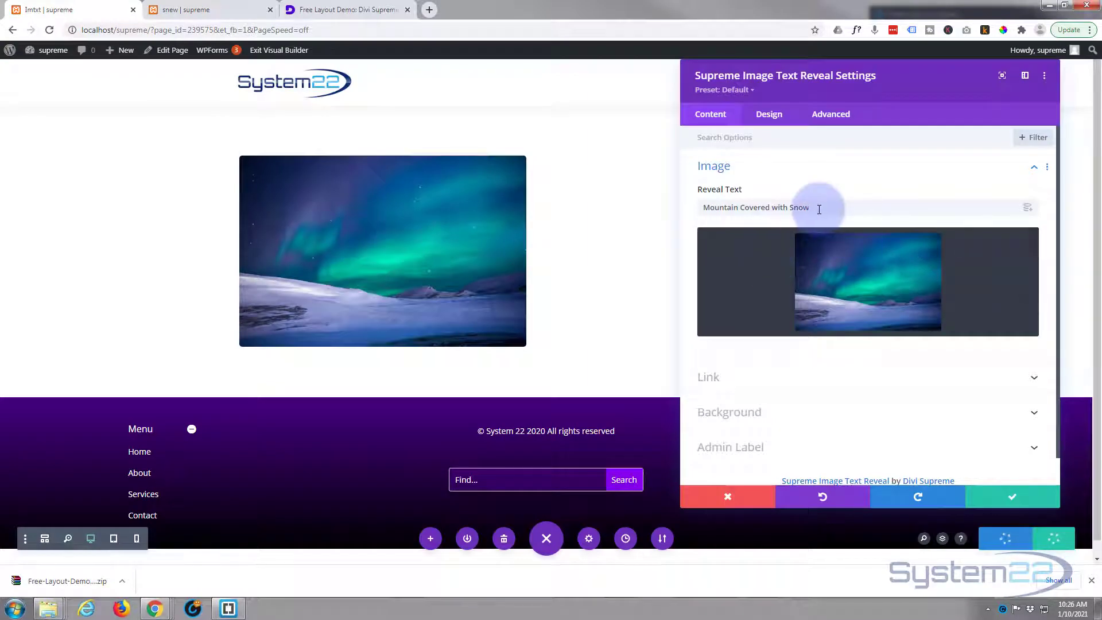
- Change the module's reveal text to 'Awesome Image'
triple_click(755, 207)
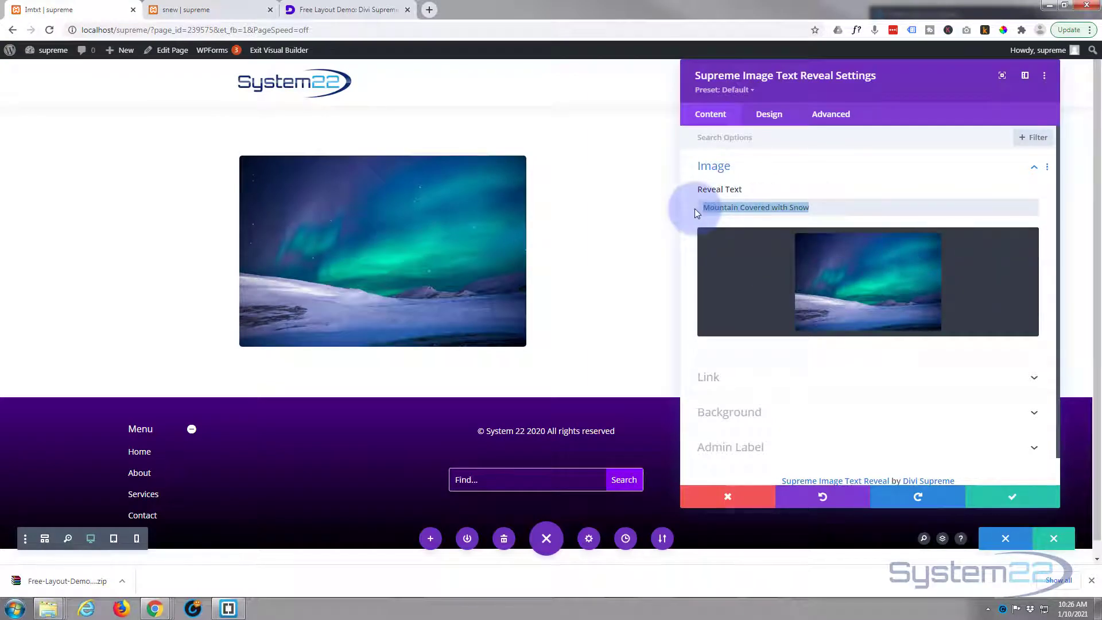
type("Awesome")
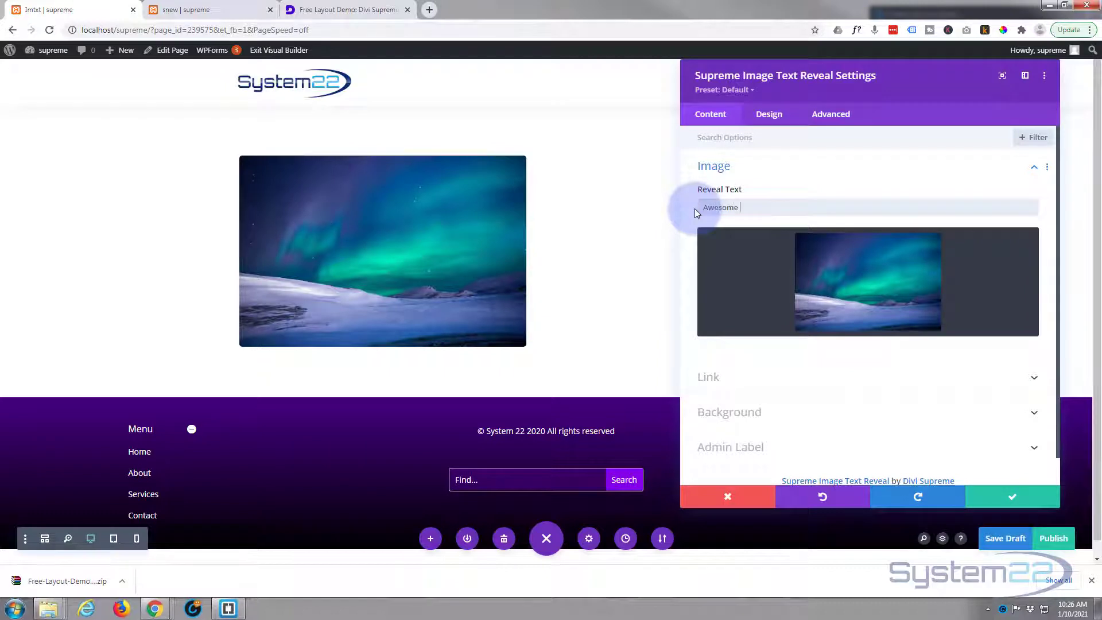
type("Image")
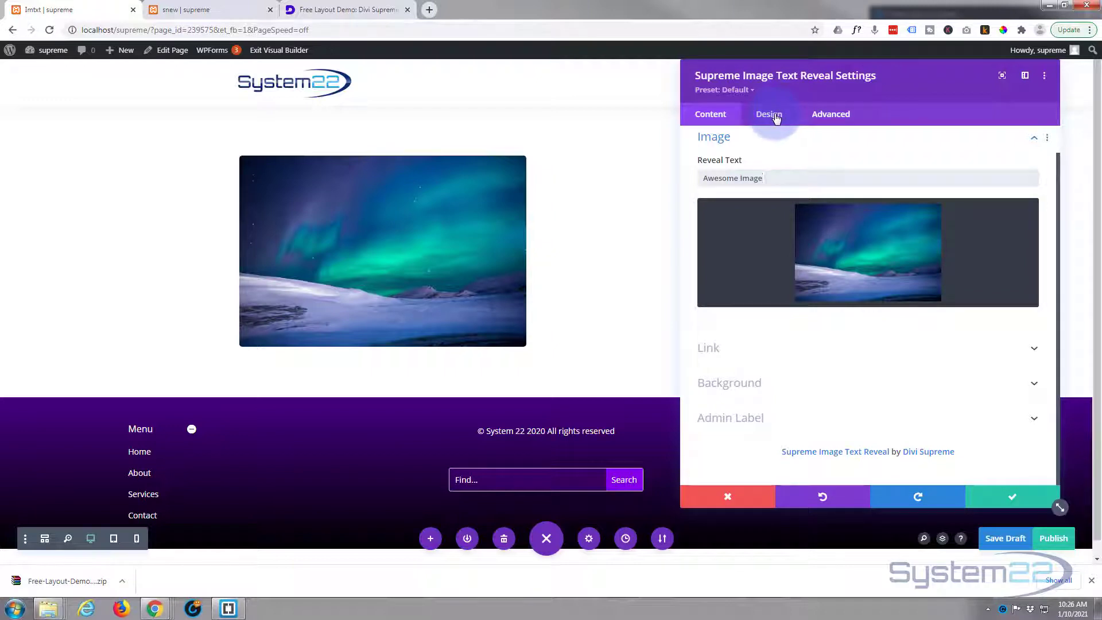
- Set the module's Reveal Overlay Color to purple, hex 8300e940
left_click(769, 114)
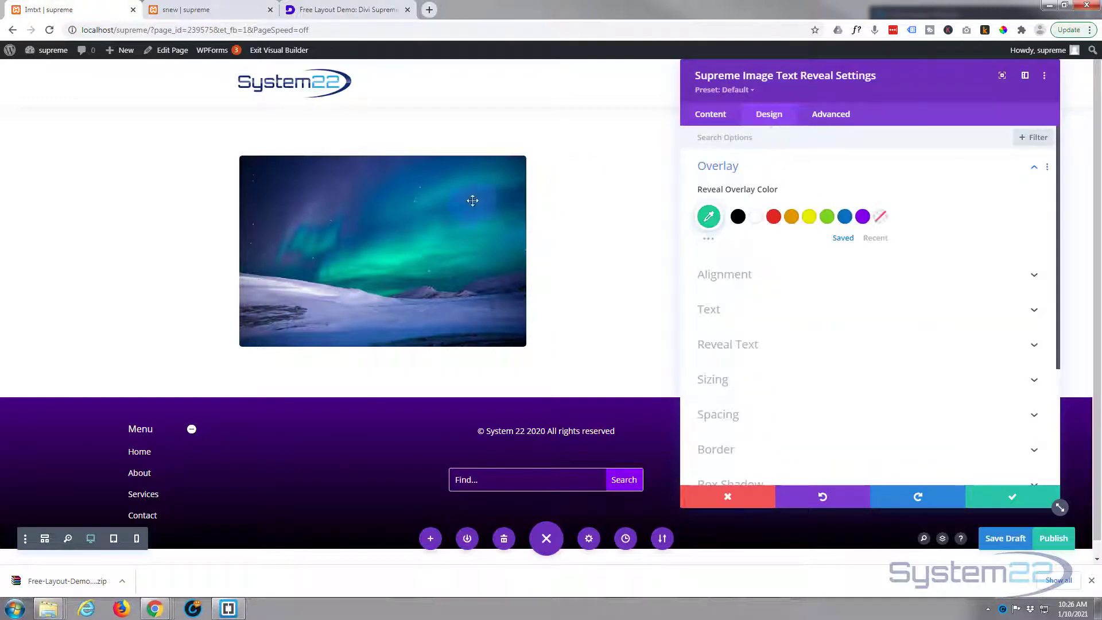
left_click(826, 216)
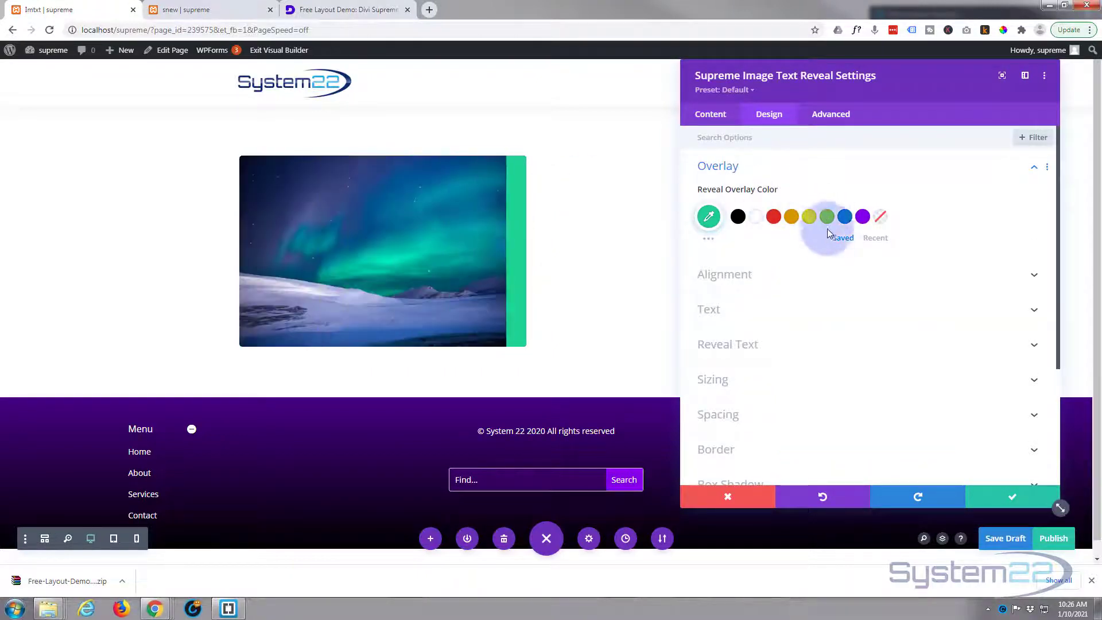
left_click(861, 216)
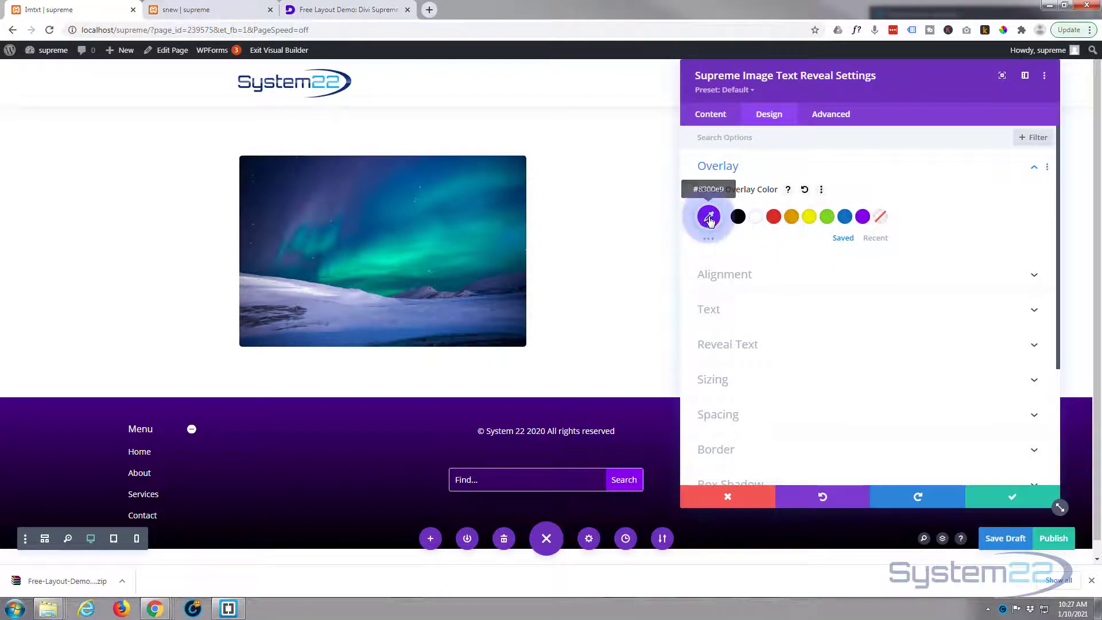
left_click(709, 217)
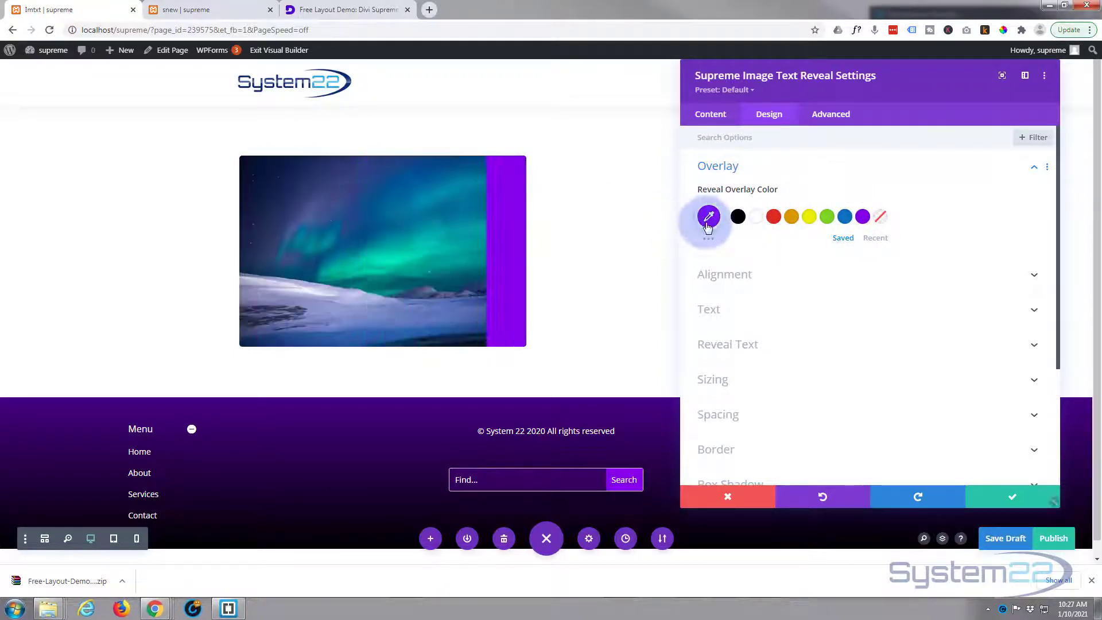
left_click(708, 216)
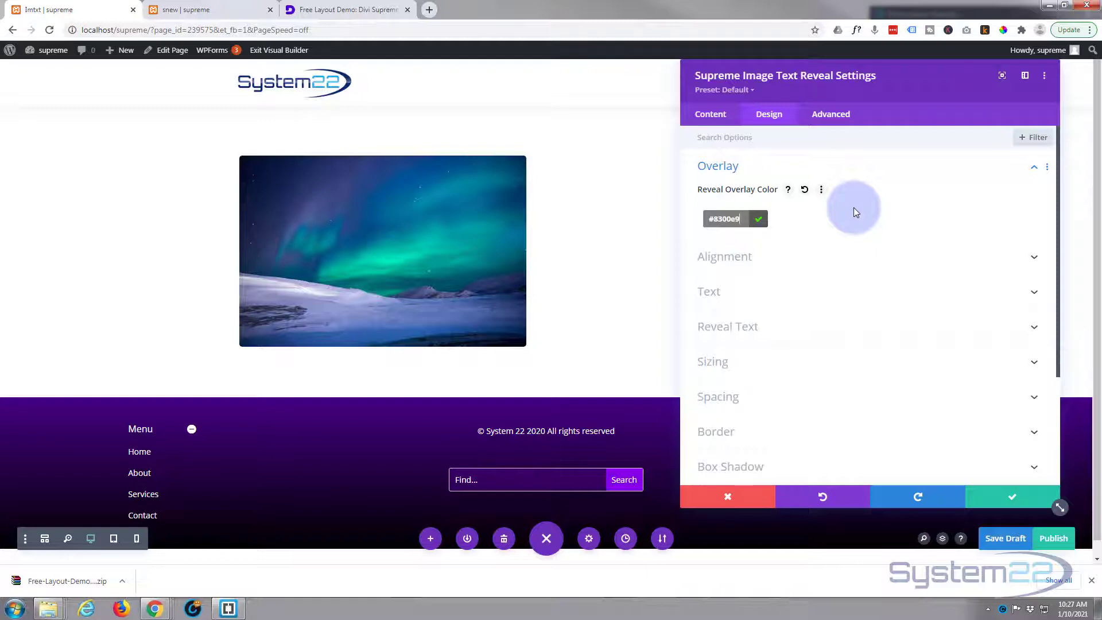
mouse_move(521, 252)
type("40")
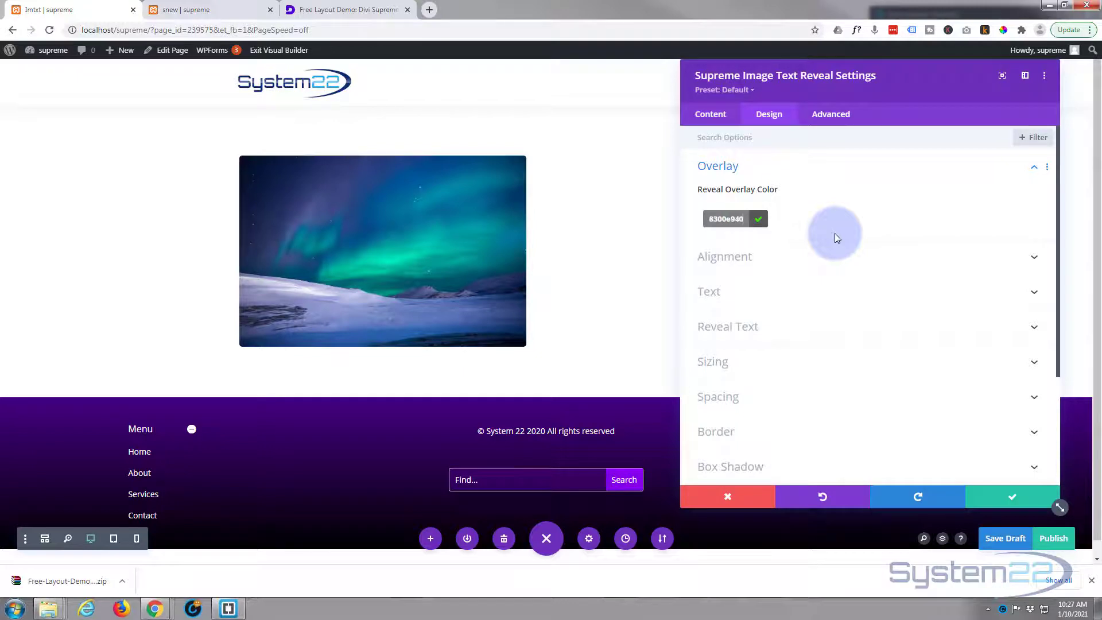
mouse_move(419, 227)
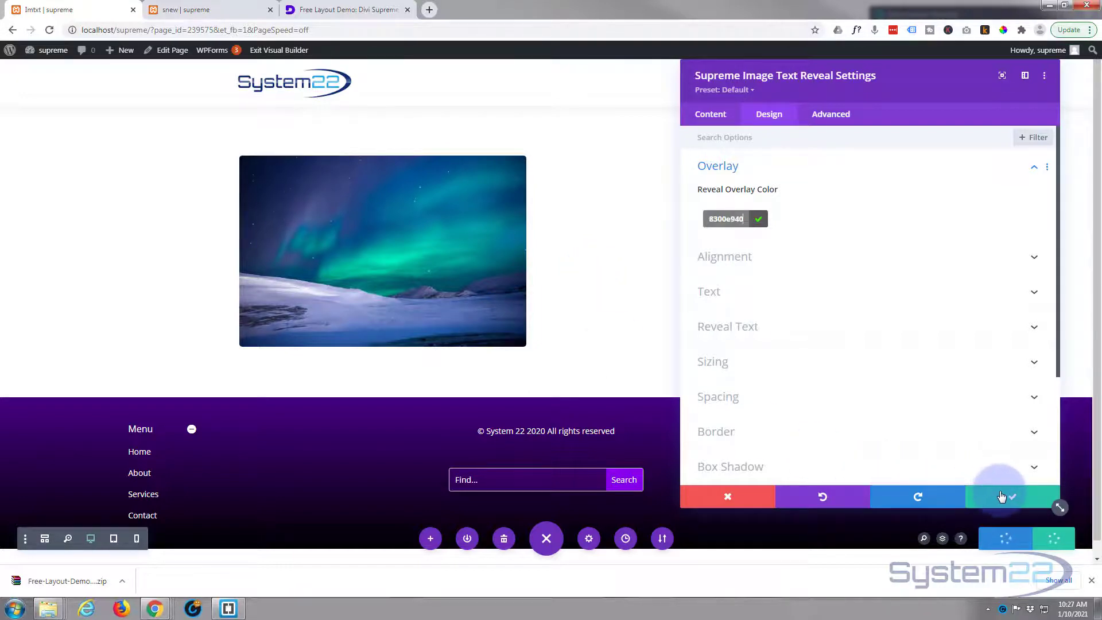
mouse_move(1013, 497)
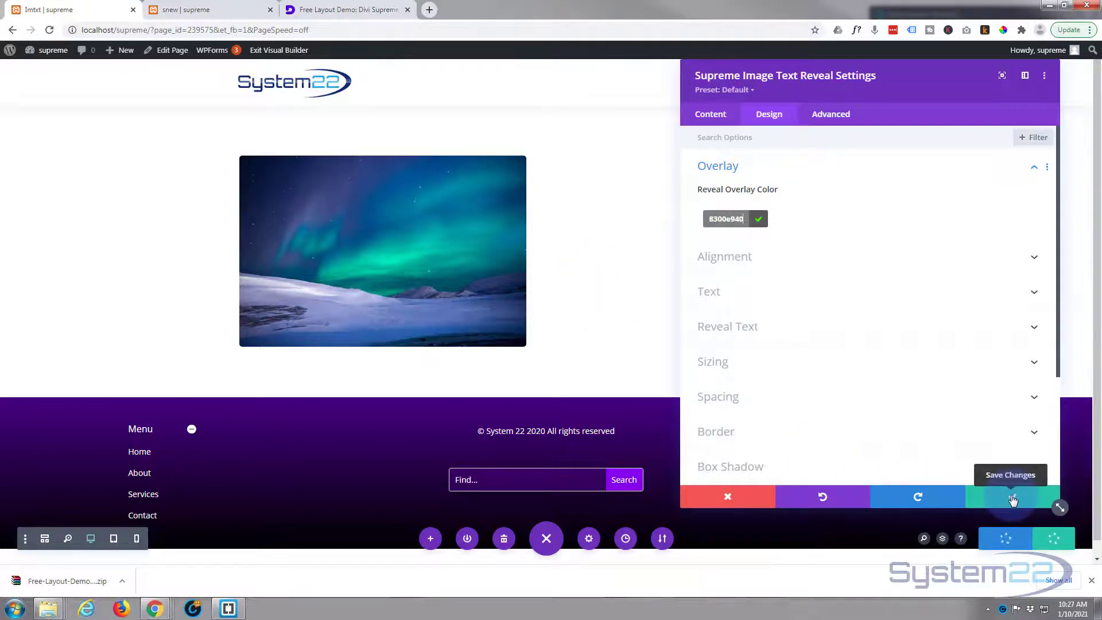
- Save the module settings and return to the Divi Supreme Image Text Reveal demo article
left_click(1013, 497)
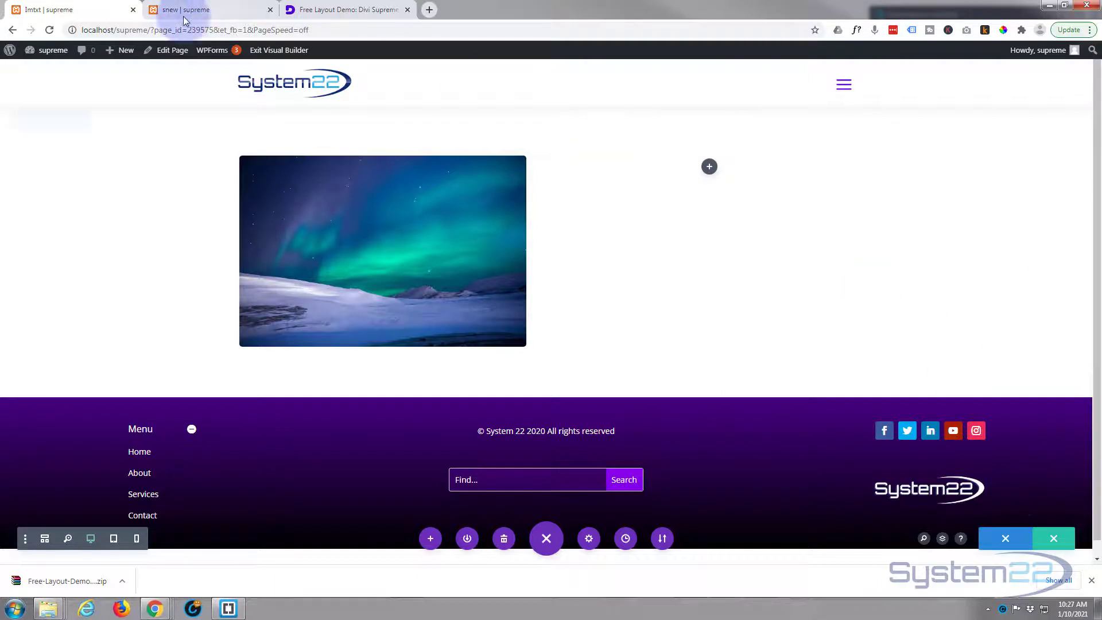
left_click(350, 9)
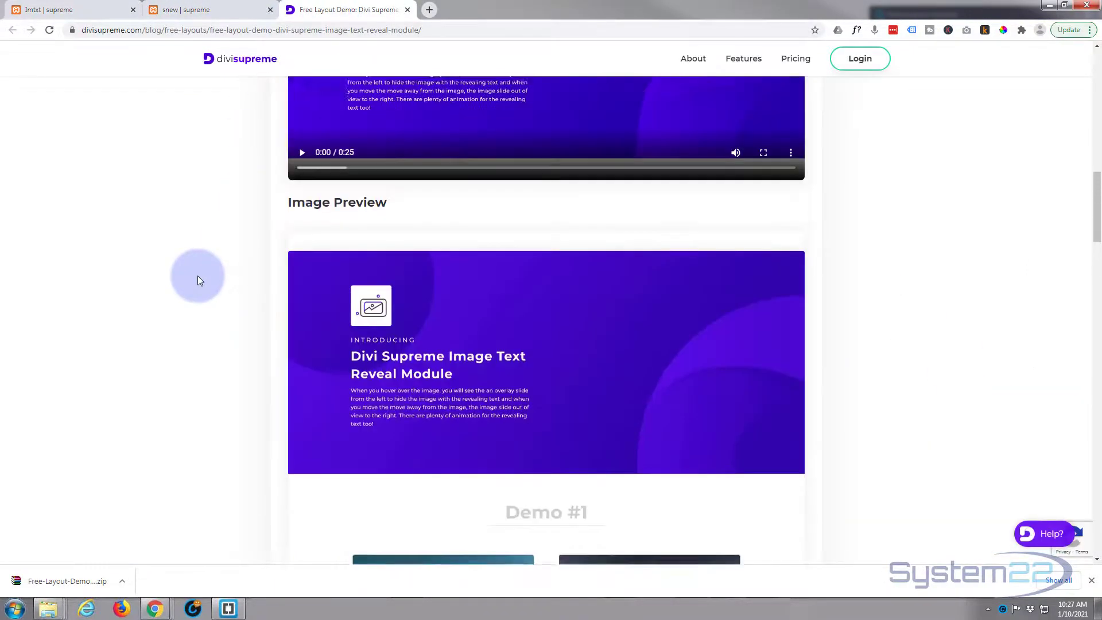
scroll("up", 3)
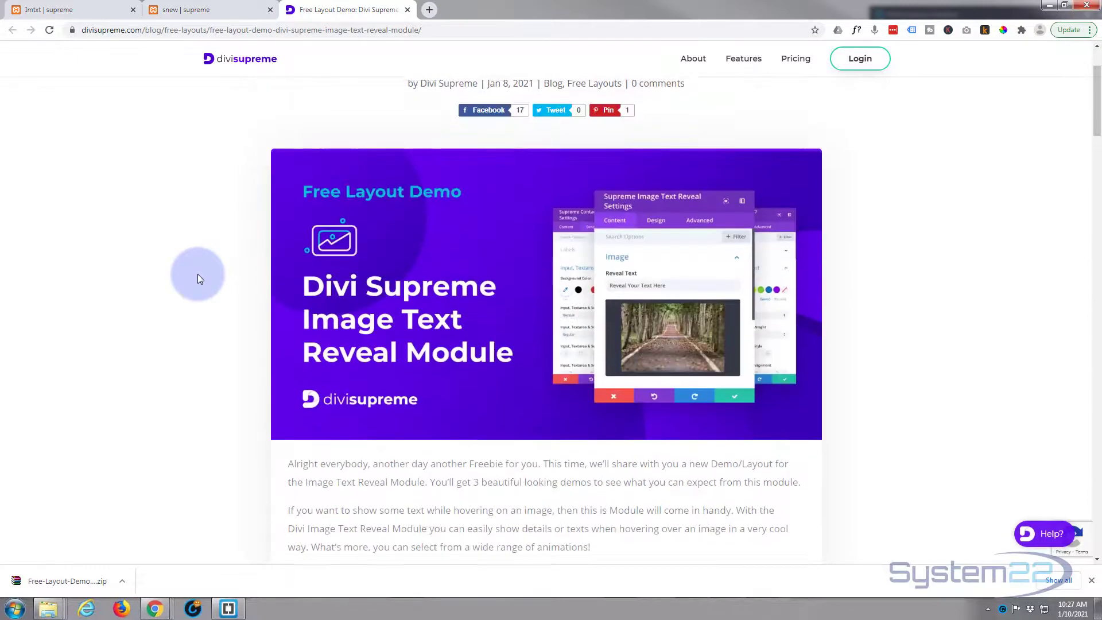